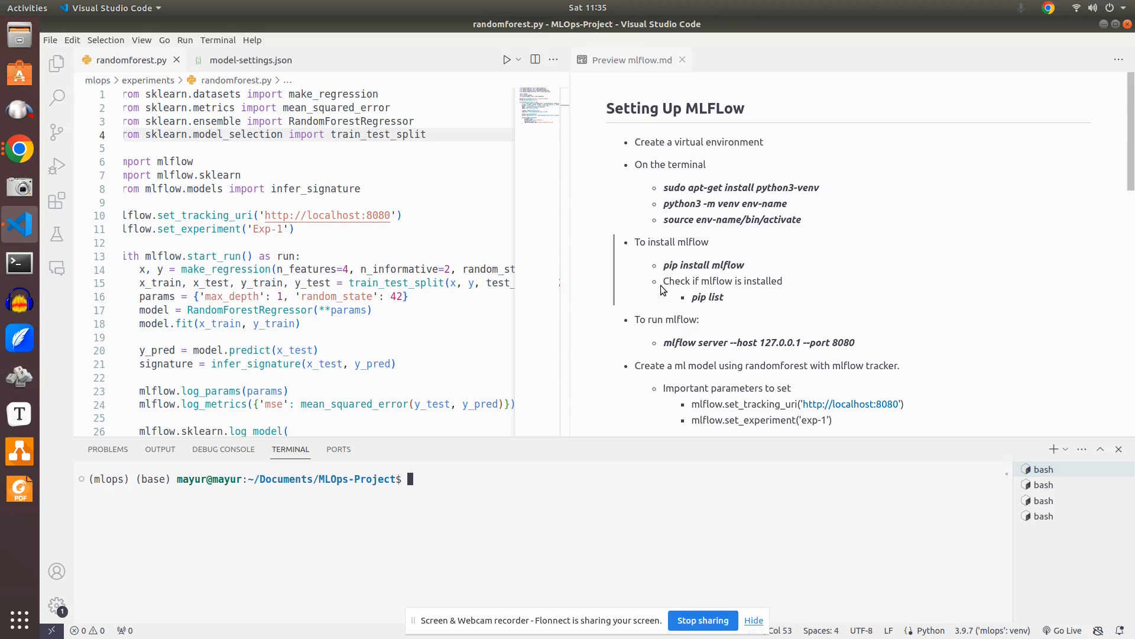
{"action": "mouse_move", "coordinate": [611, 243]}
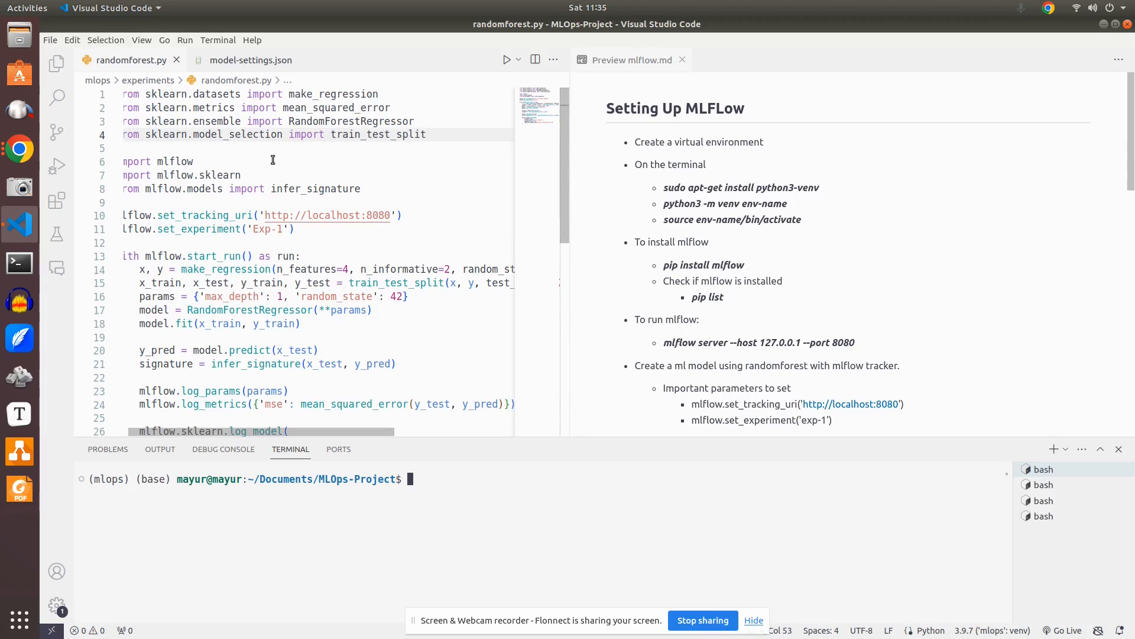
{"action": "mouse_move", "coordinate": [333, 94]}
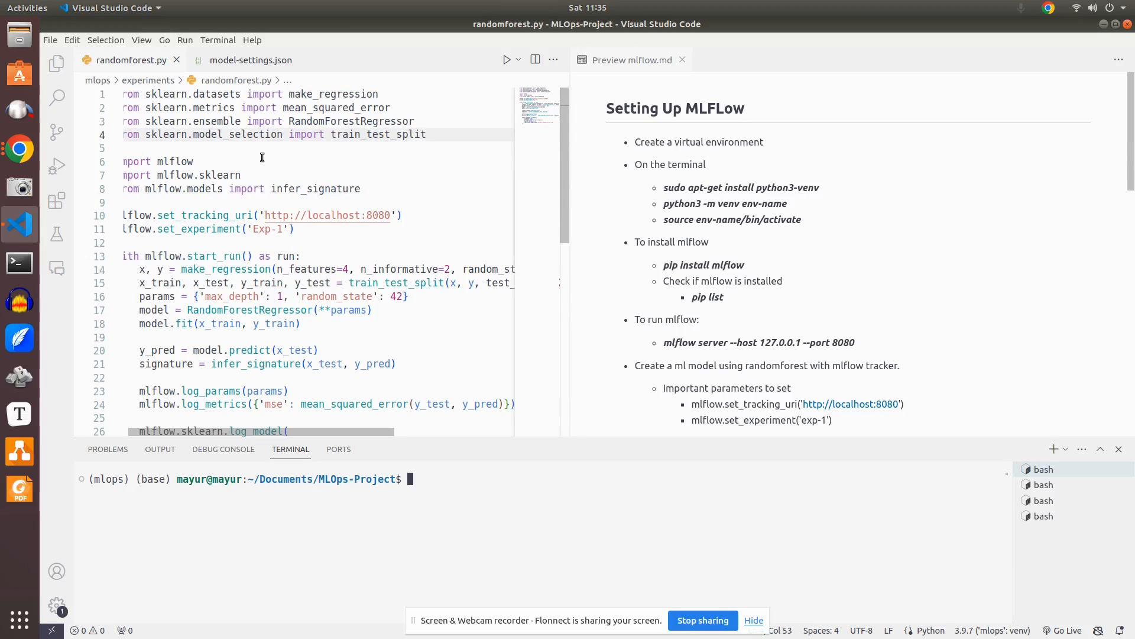
{"action": "mouse_move", "coordinate": [384, 176]}
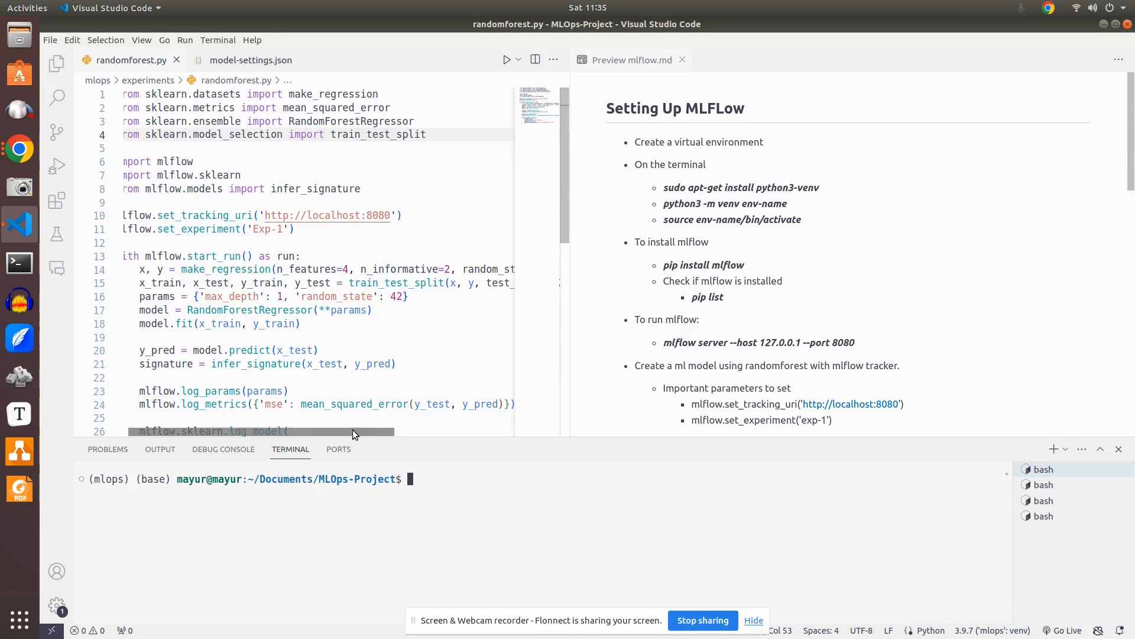
Run 'mlflow server --host 127.0.0.1 --port 8080' in the terminal from the notes preview.
{"action": "scroll", "scroll_direction": "down", "scroll_amount": 3}
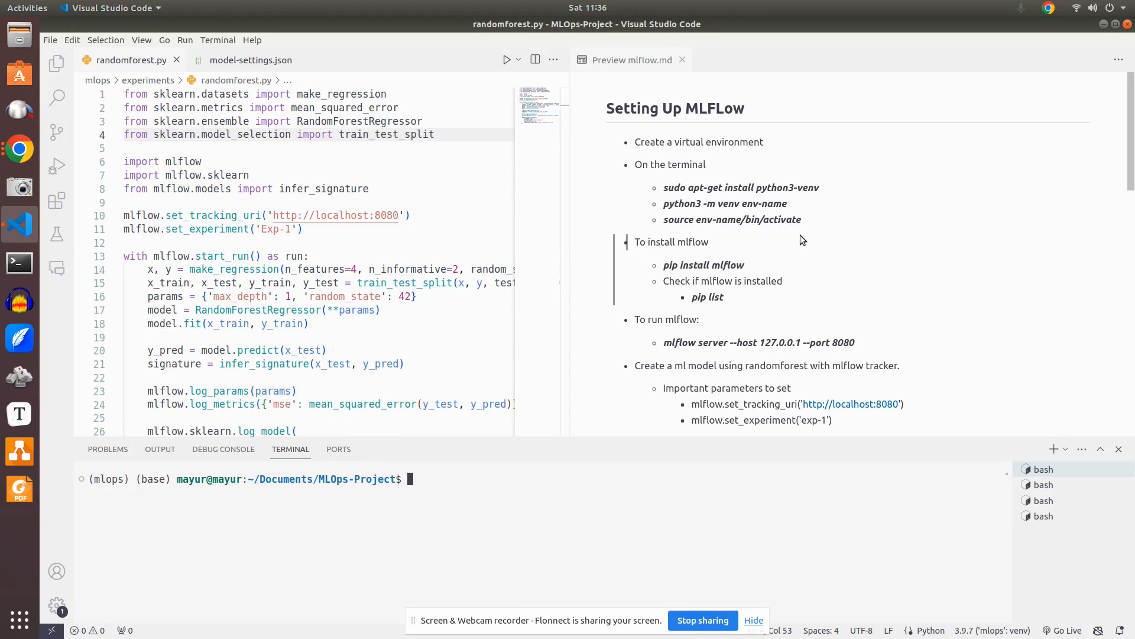
{"action": "scroll", "scroll_direction": "down", "scroll_amount": 3}
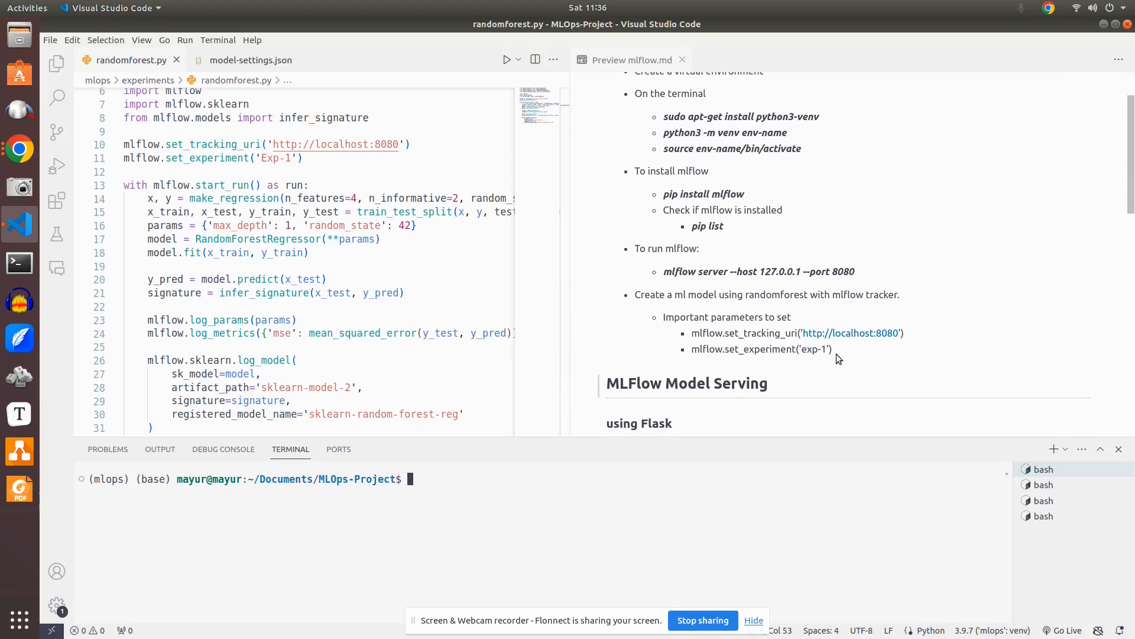
{"action": "left_click", "coordinate": [665, 270]}
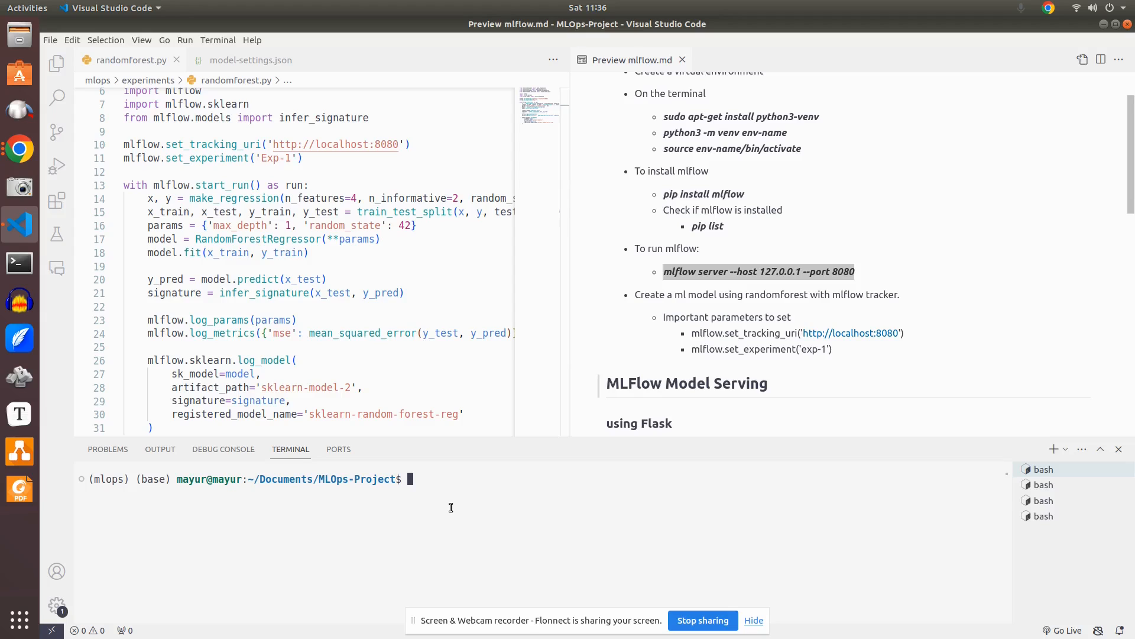
{"action": "type", "text": "mlflow server --host 127.0.0.1 --port 8080"}
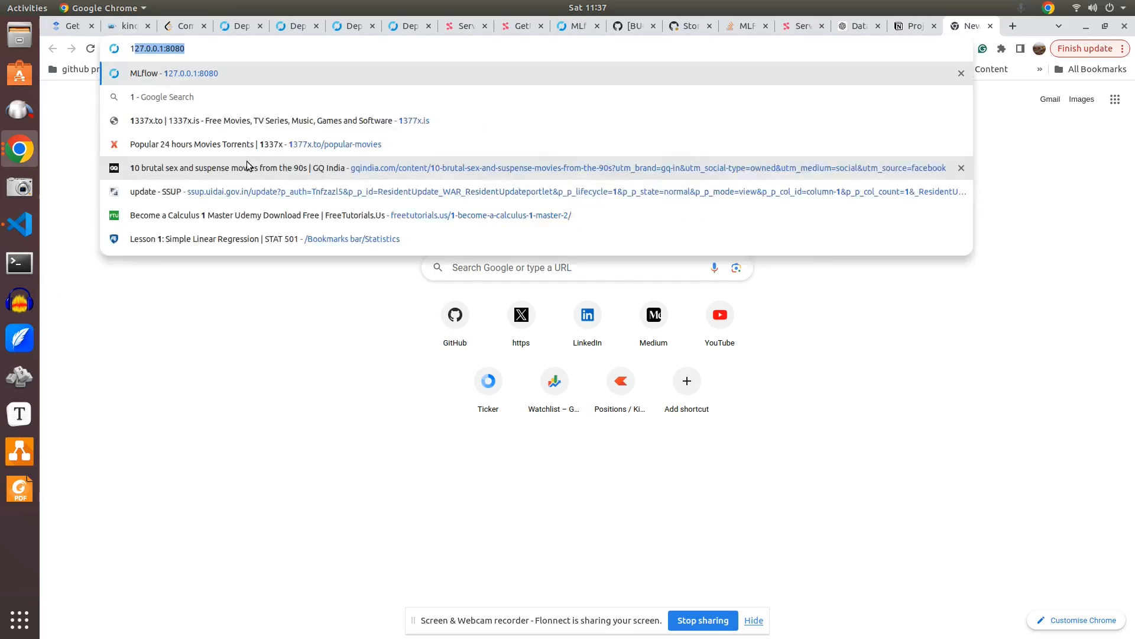
Browse 127.0.0.1:8080, view Exp-1 and Exp-2 runs, and inspect run amazing-gnu-520.
{"action": "left_click", "coordinate": [173, 74]}
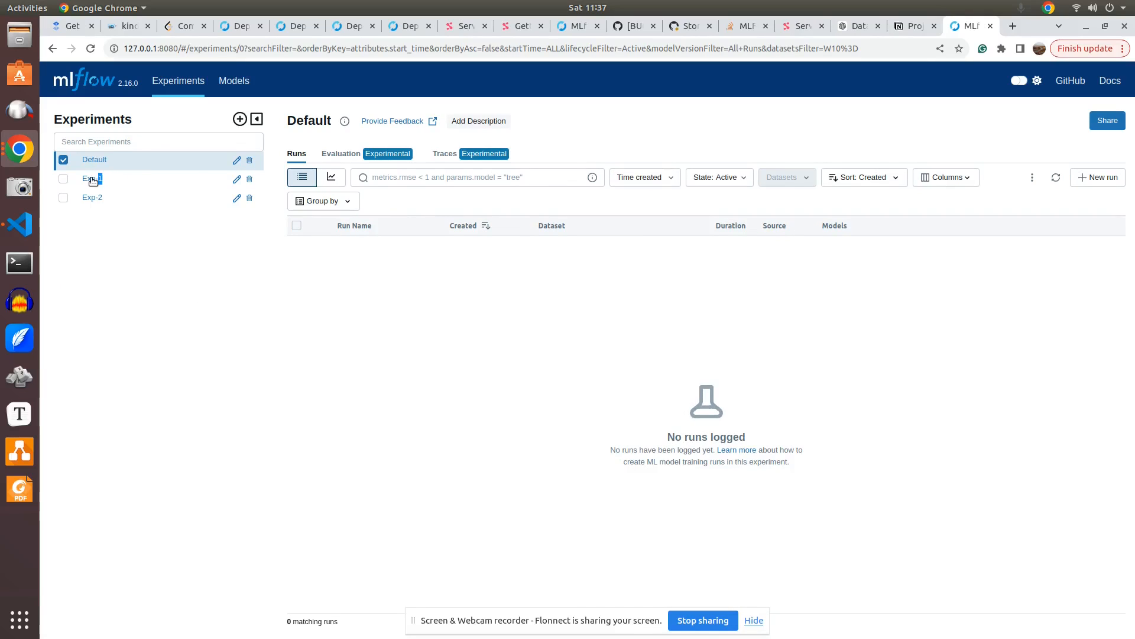
{"action": "left_click", "coordinate": [92, 179]}
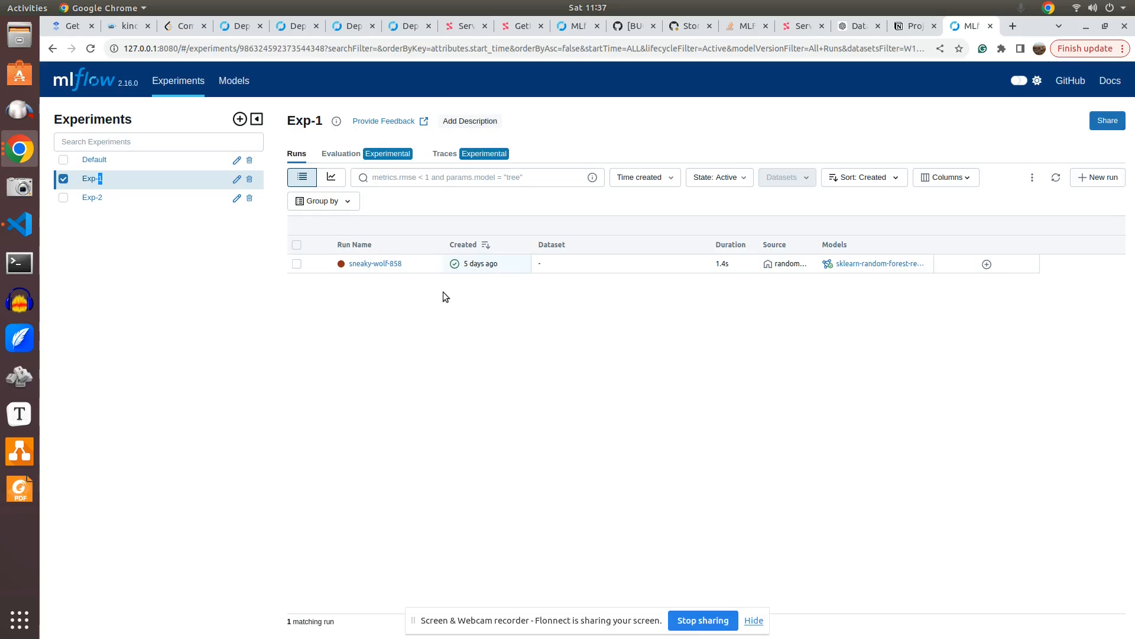
{"action": "mouse_move", "coordinate": [920, 287]}
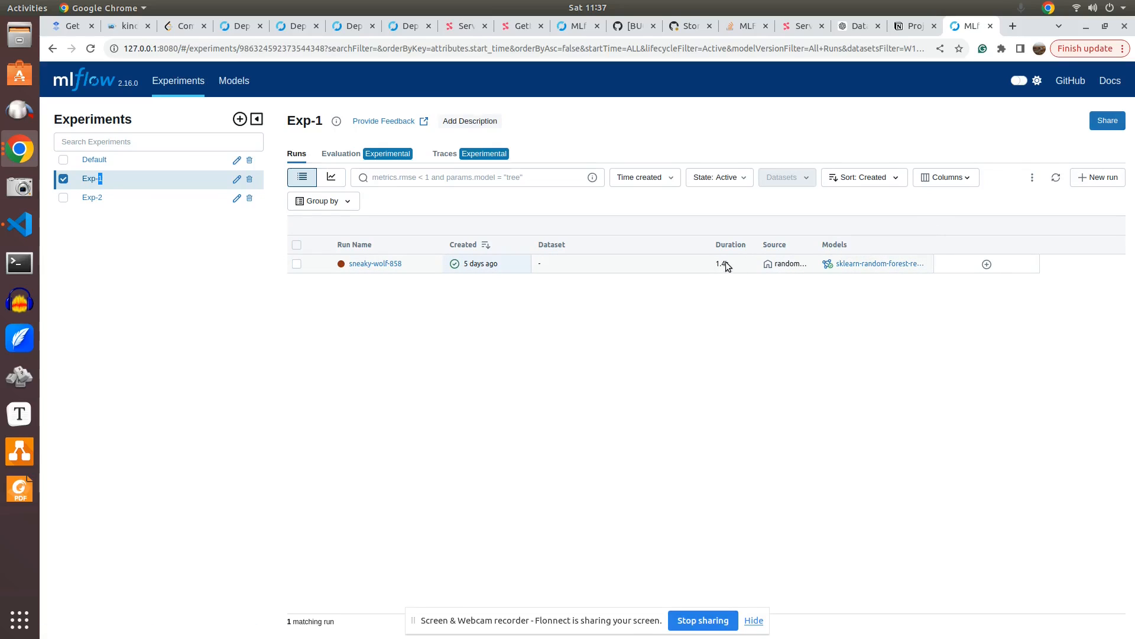
{"action": "left_click", "coordinate": [92, 197]}
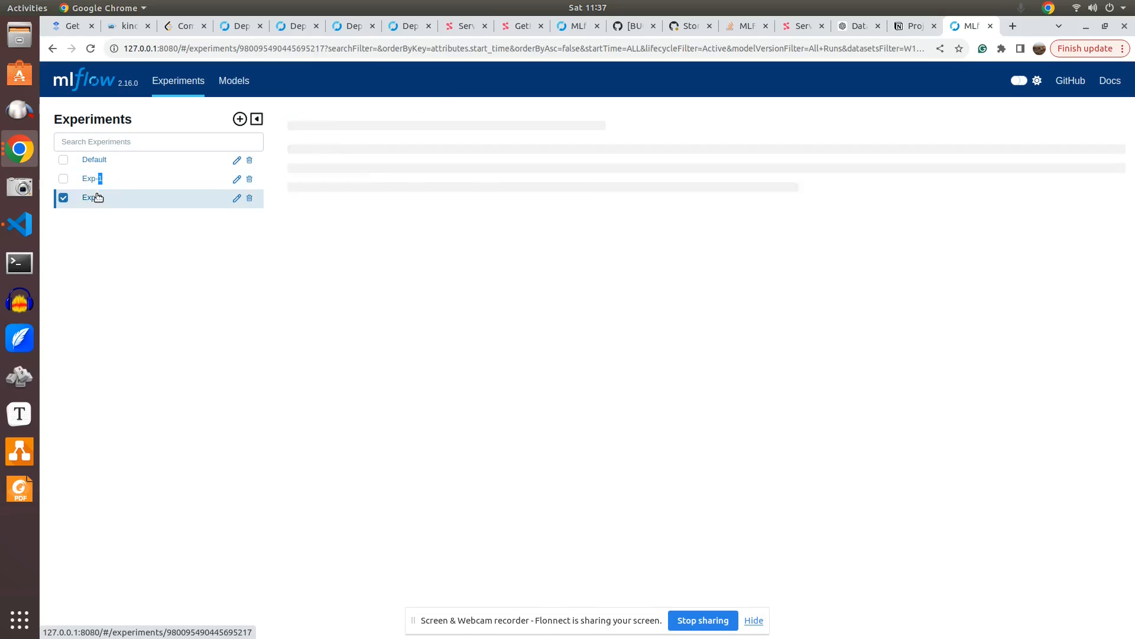
{"action": "left_click", "coordinate": [92, 198]}
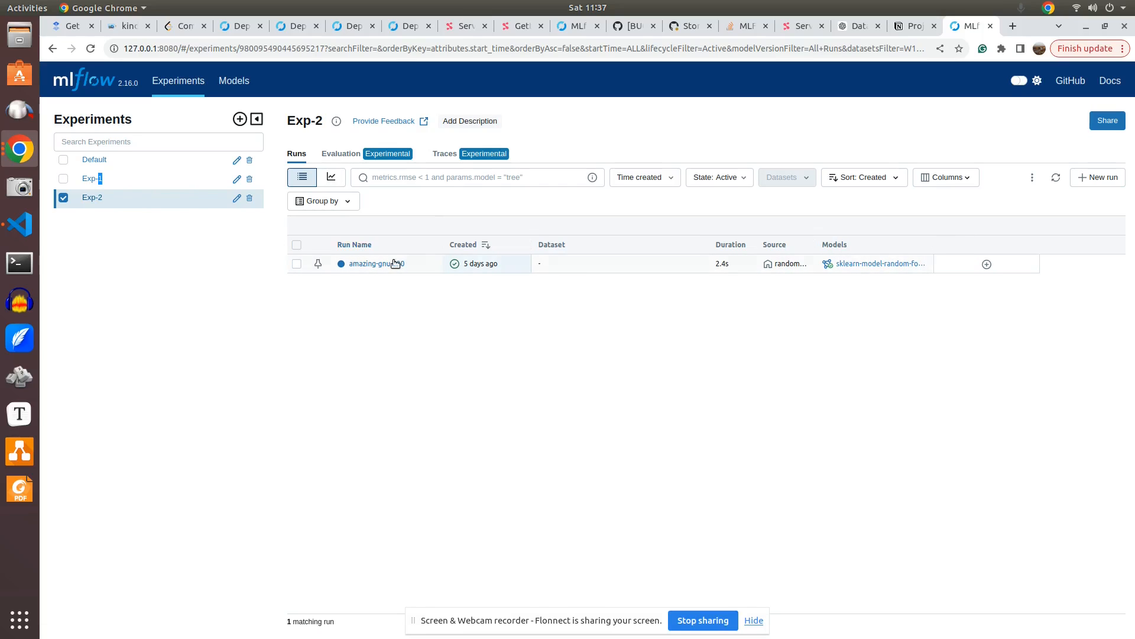
{"action": "left_click", "coordinate": [371, 262]}
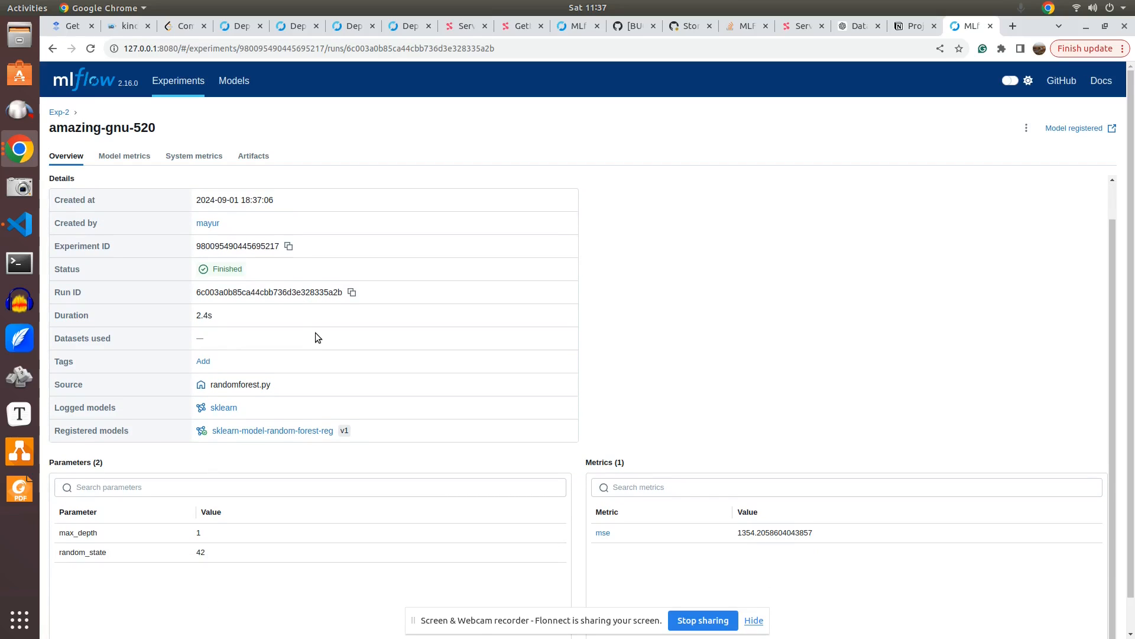
{"action": "mouse_move", "coordinate": [288, 441]}
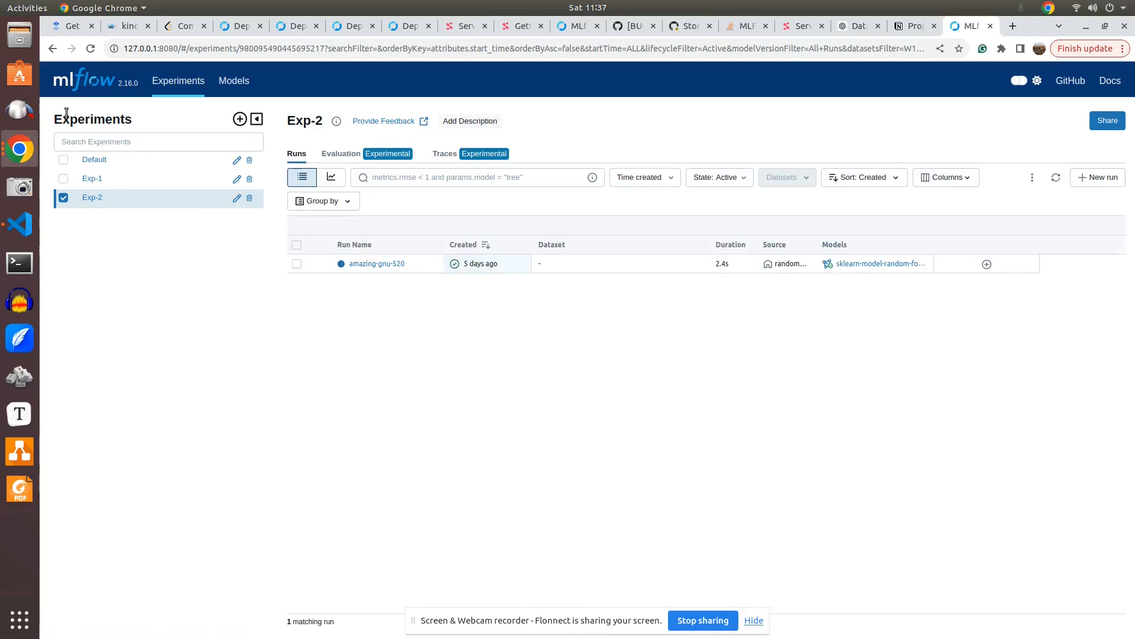
{"action": "mouse_move", "coordinate": [344, 289]}
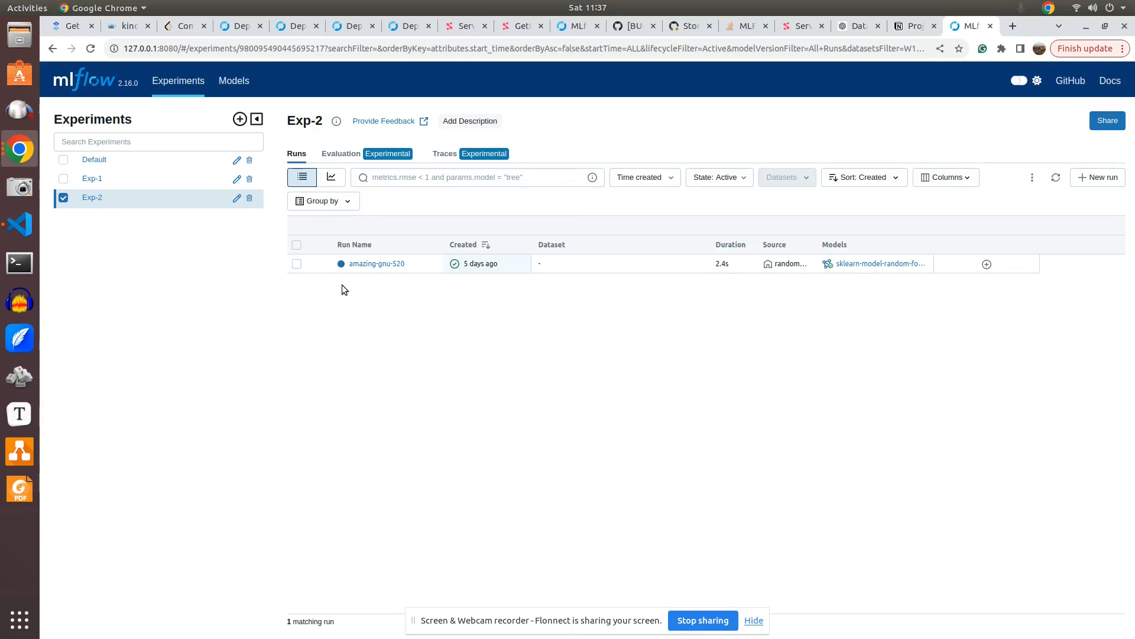
{"action": "mouse_move", "coordinate": [157, 285]}
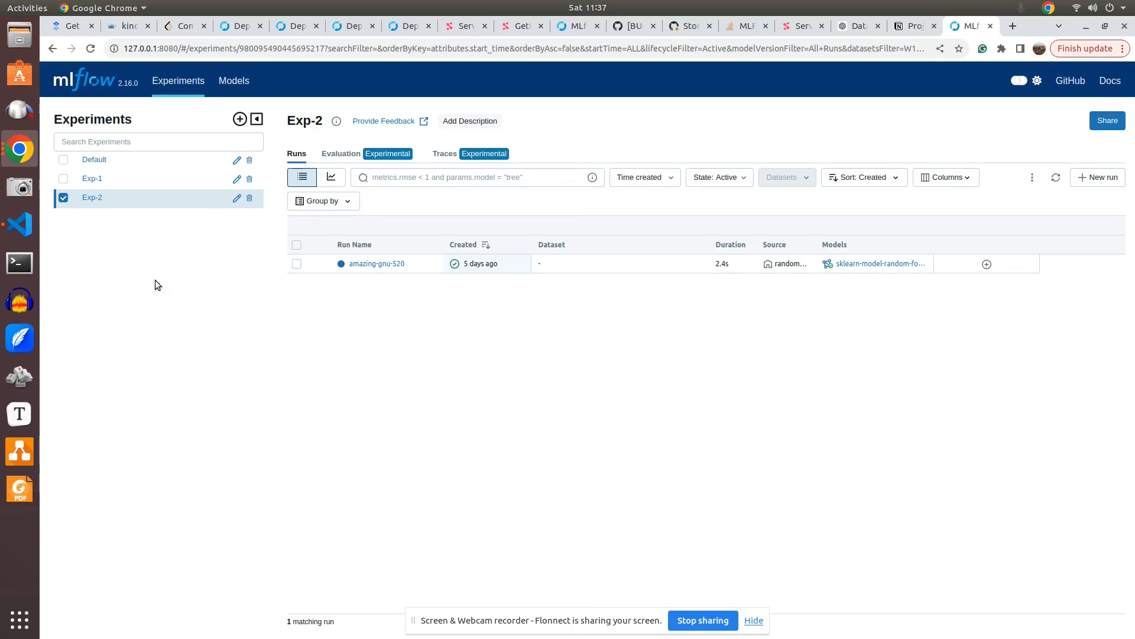
{"action": "mouse_move", "coordinate": [133, 280]}
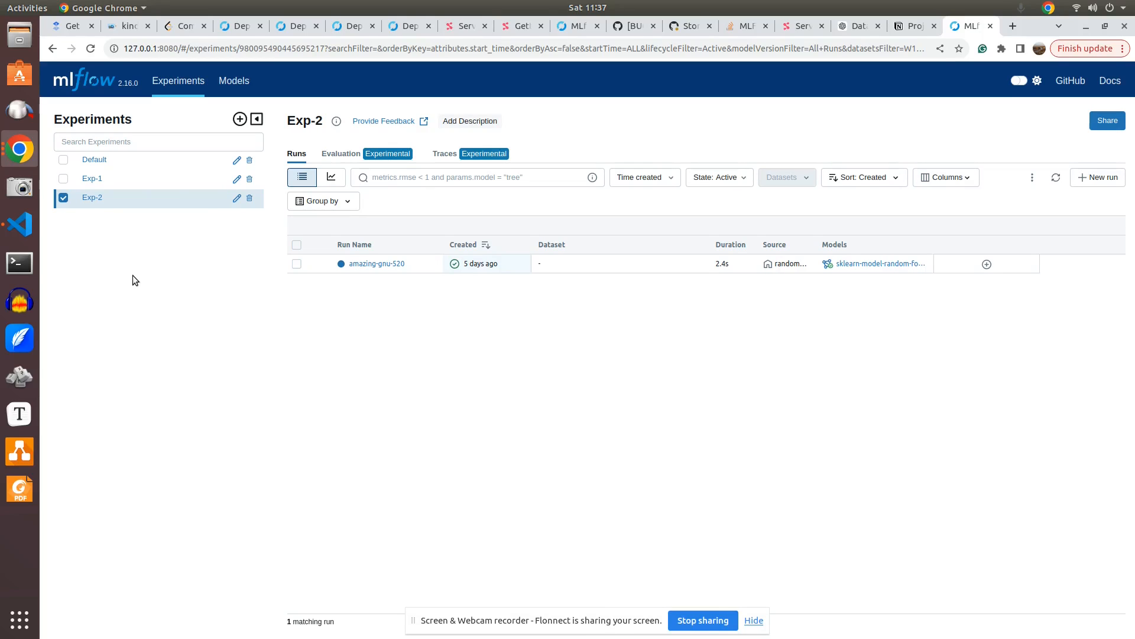
{"action": "mouse_move", "coordinate": [19, 225]}
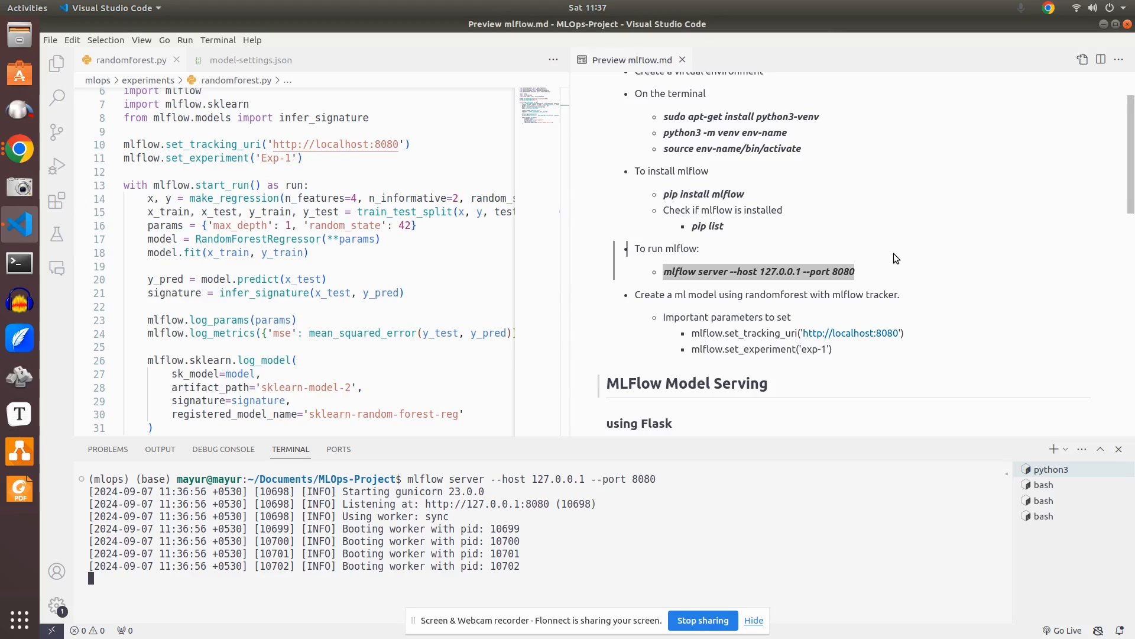
Scroll the mlflow.md preview down to the 'MLFlow Model Serving' section.
{"action": "scroll", "scroll_direction": "down", "scroll_amount": 3}
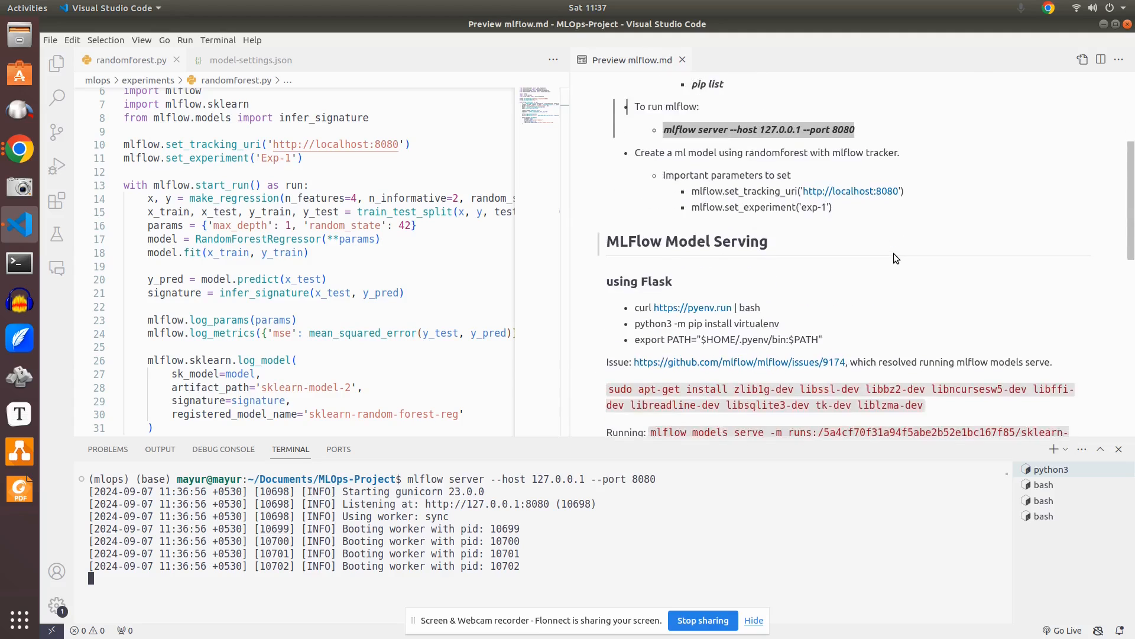
{"action": "scroll", "scroll_direction": "down", "scroll_amount": 3}
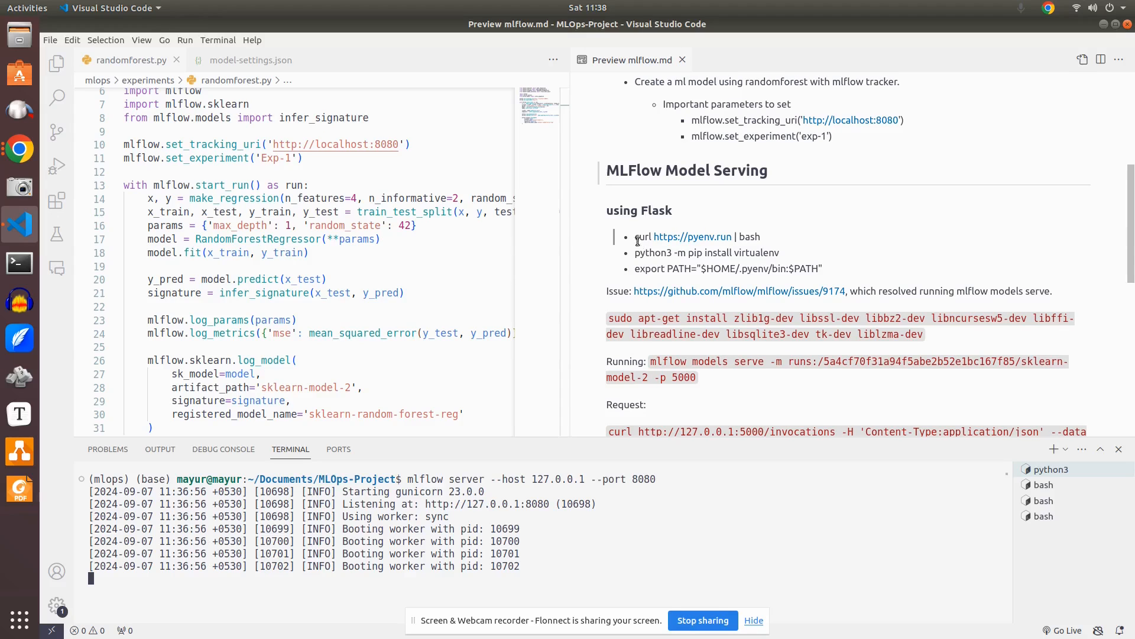
{"action": "mouse_move", "coordinate": [741, 250]}
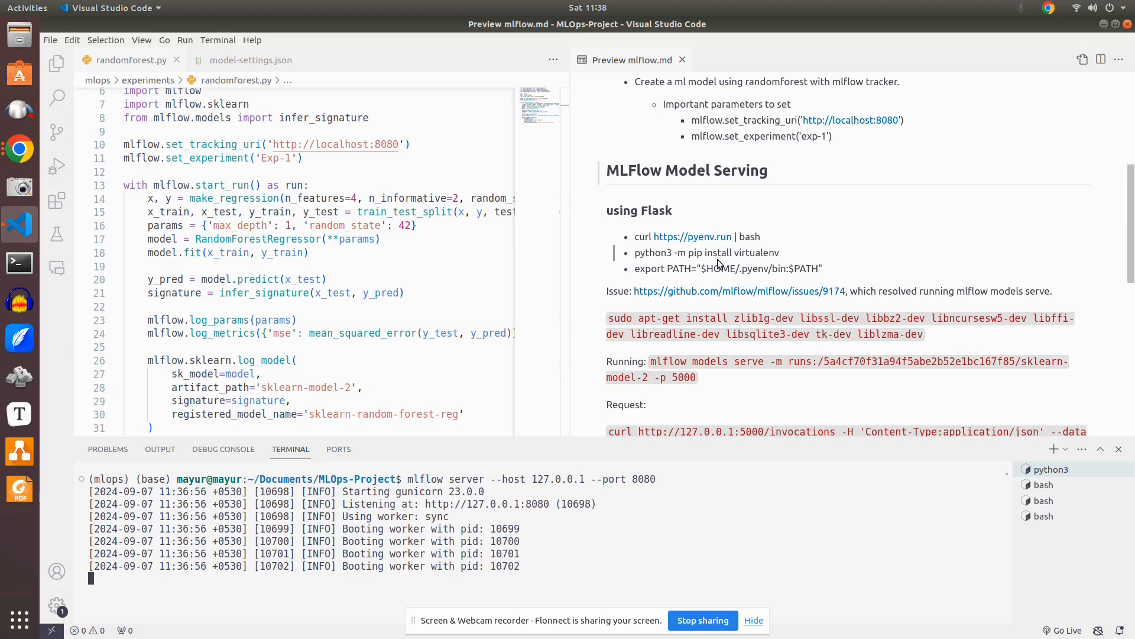
{"action": "mouse_move", "coordinate": [700, 248]}
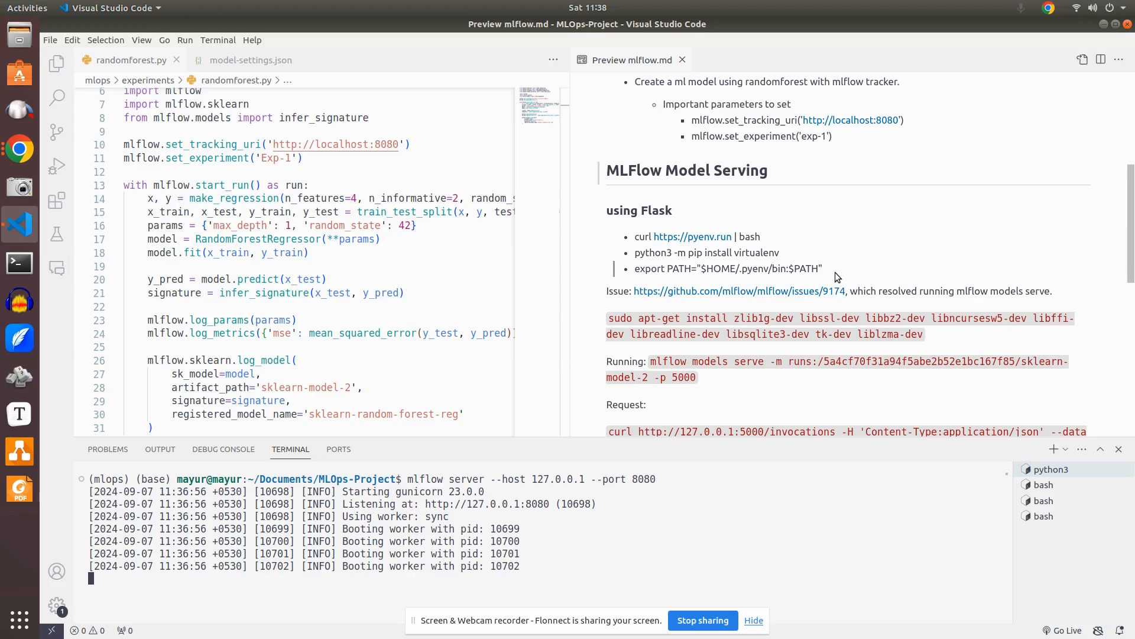
{"action": "mouse_move", "coordinate": [738, 291]}
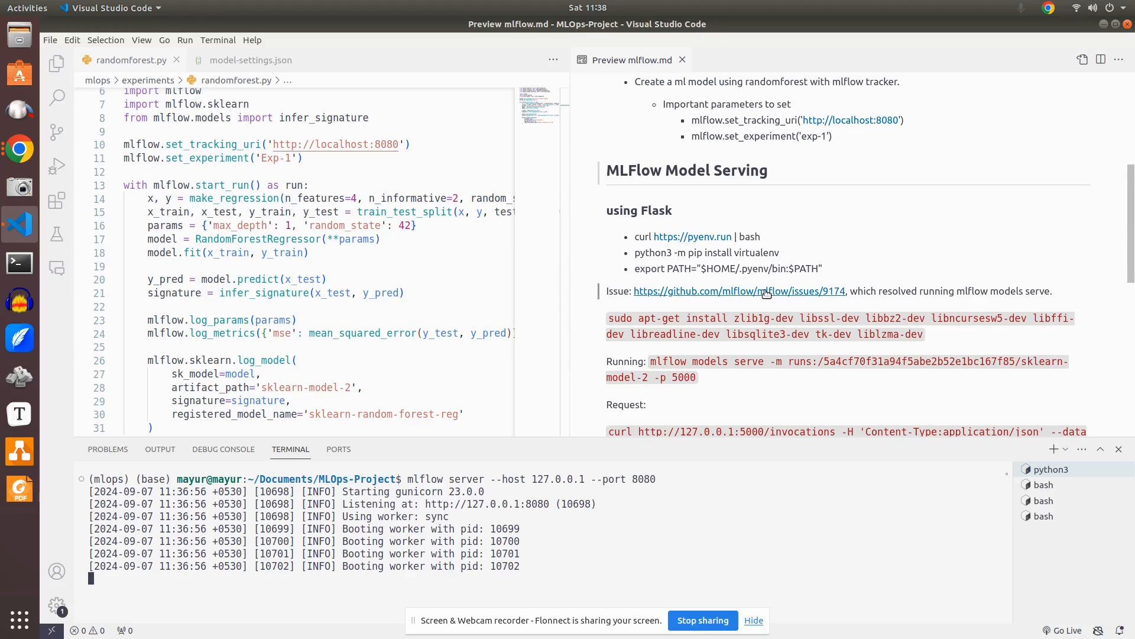
Read MLflow GitHub issue #9174 down to the apt-get library fix, then return to the editor.
{"action": "left_click", "coordinate": [738, 291]}
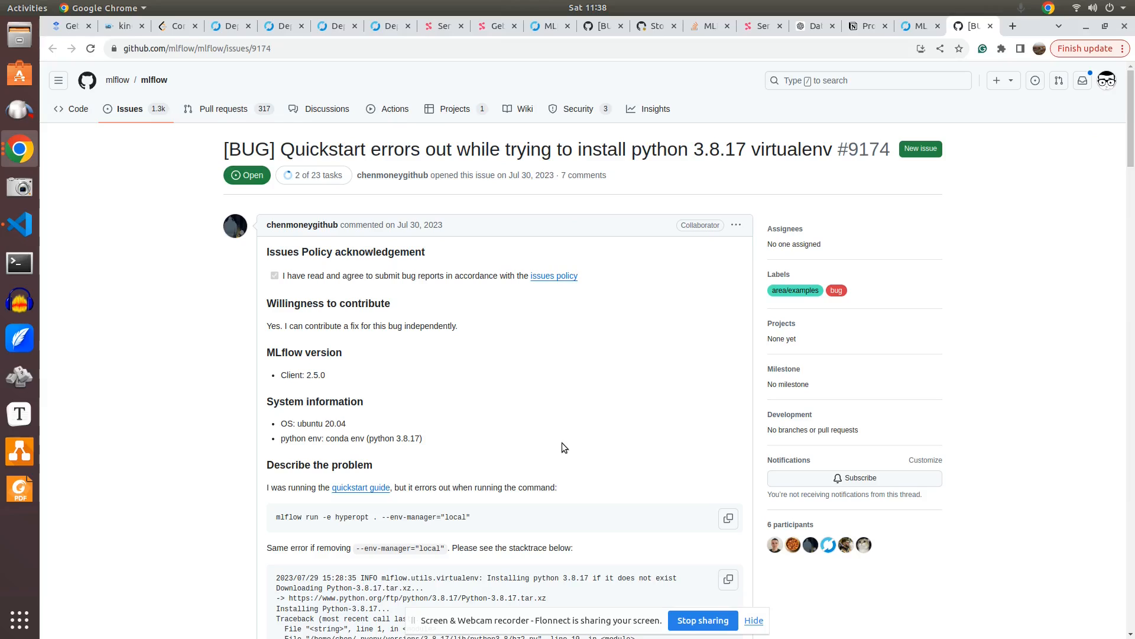
{"action": "scroll", "scroll_direction": "down", "scroll_amount": 3}
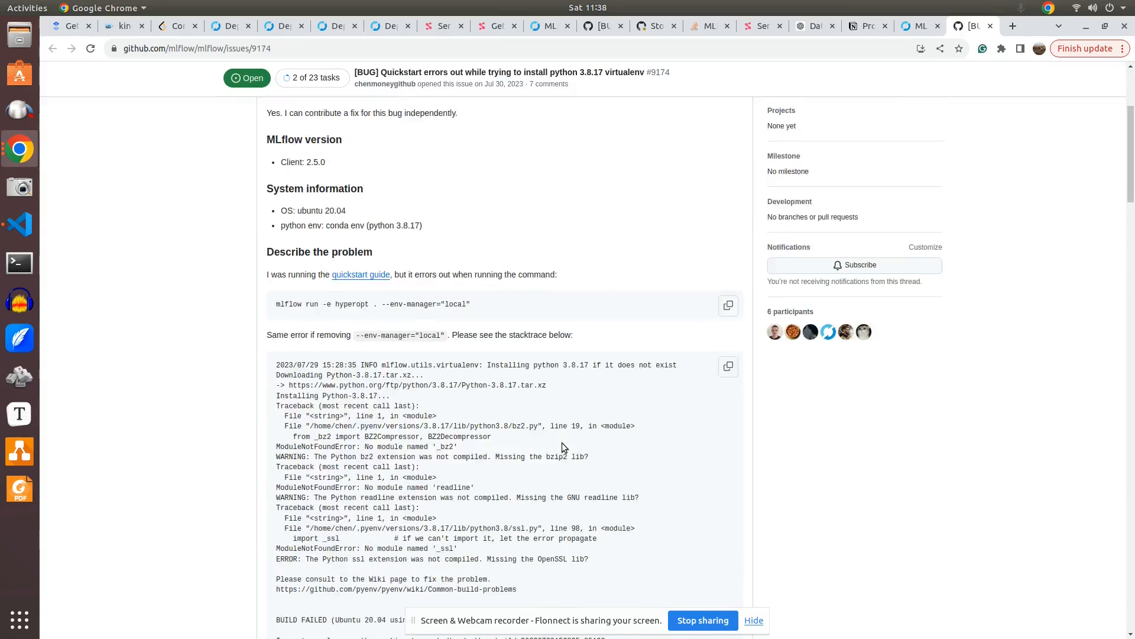
{"action": "scroll", "scroll_direction": "down", "scroll_amount": 3}
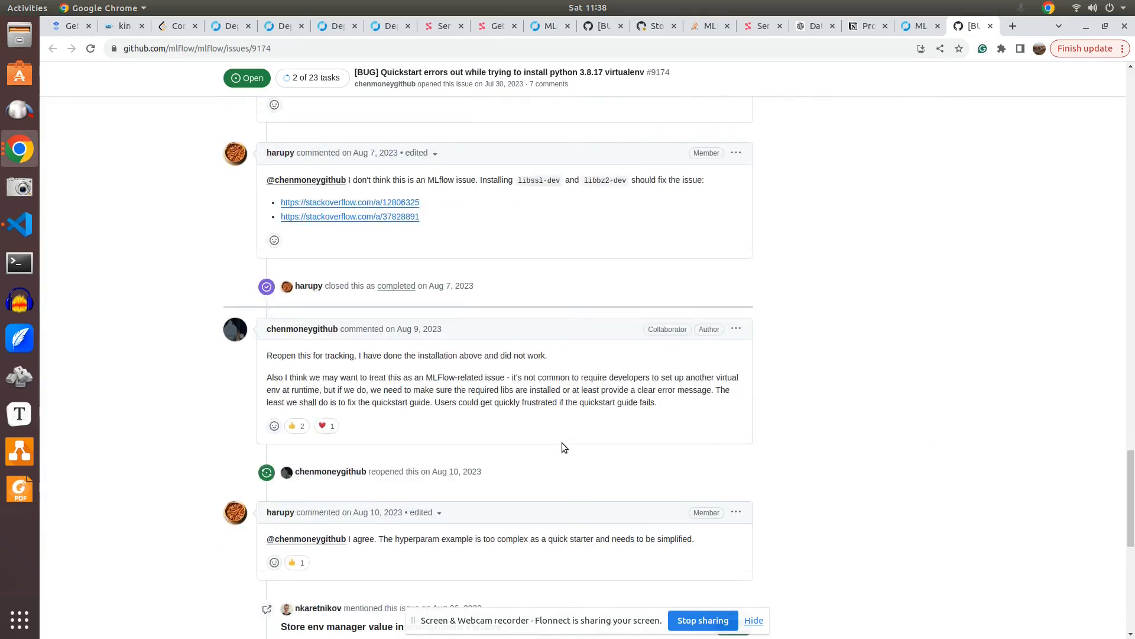
{"action": "scroll", "scroll_direction": "down", "scroll_amount": 3}
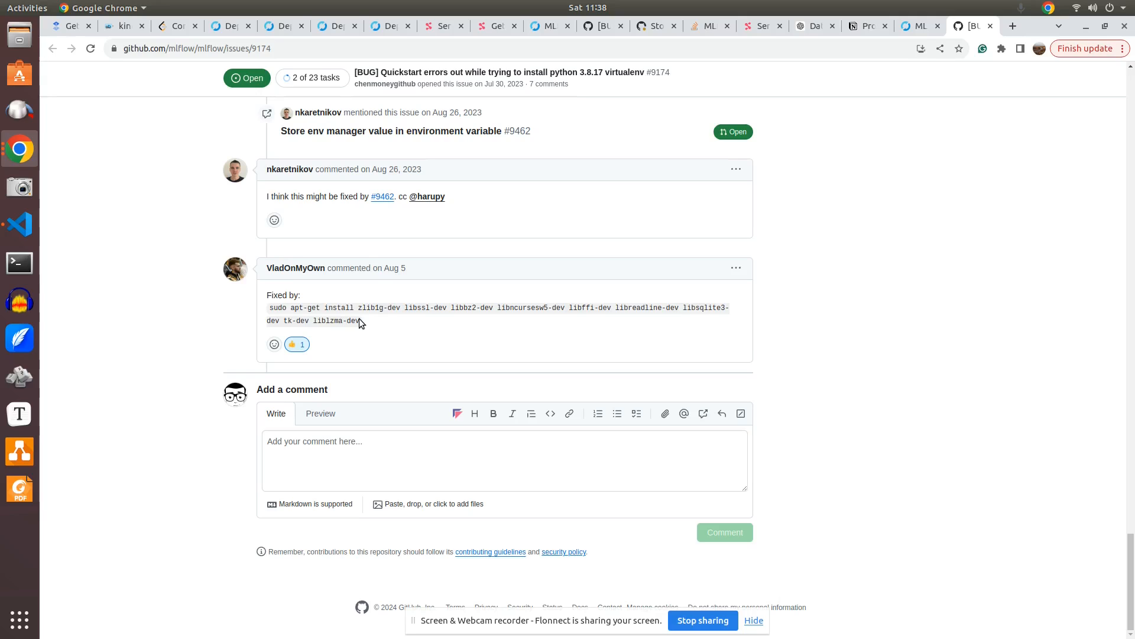
{"action": "mouse_move", "coordinate": [18, 225]}
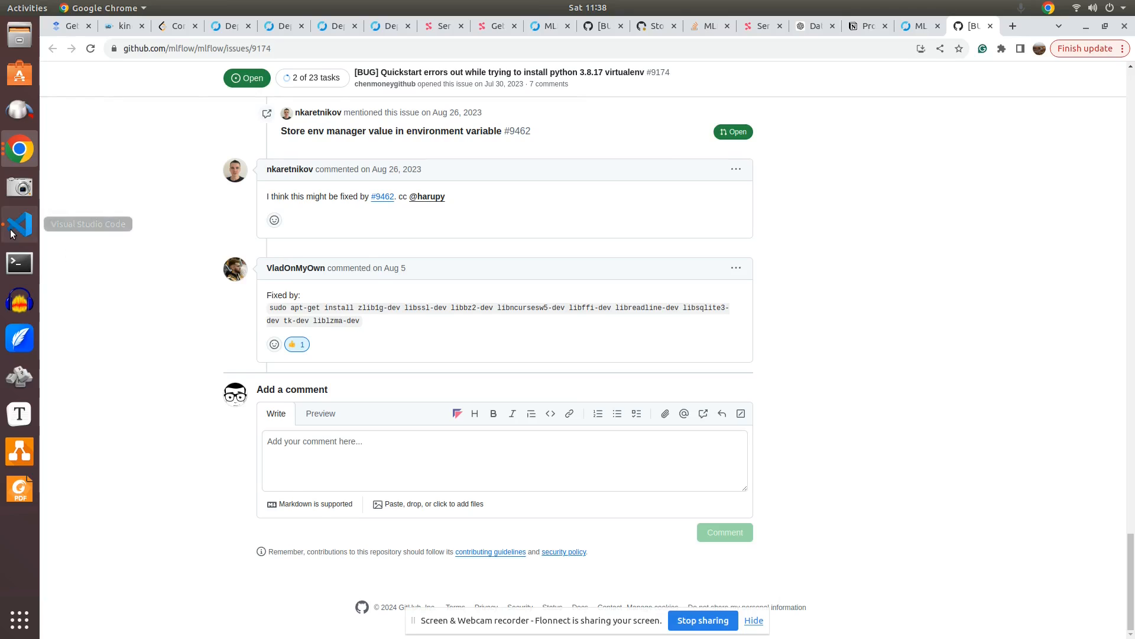
{"action": "left_click", "coordinate": [19, 224]}
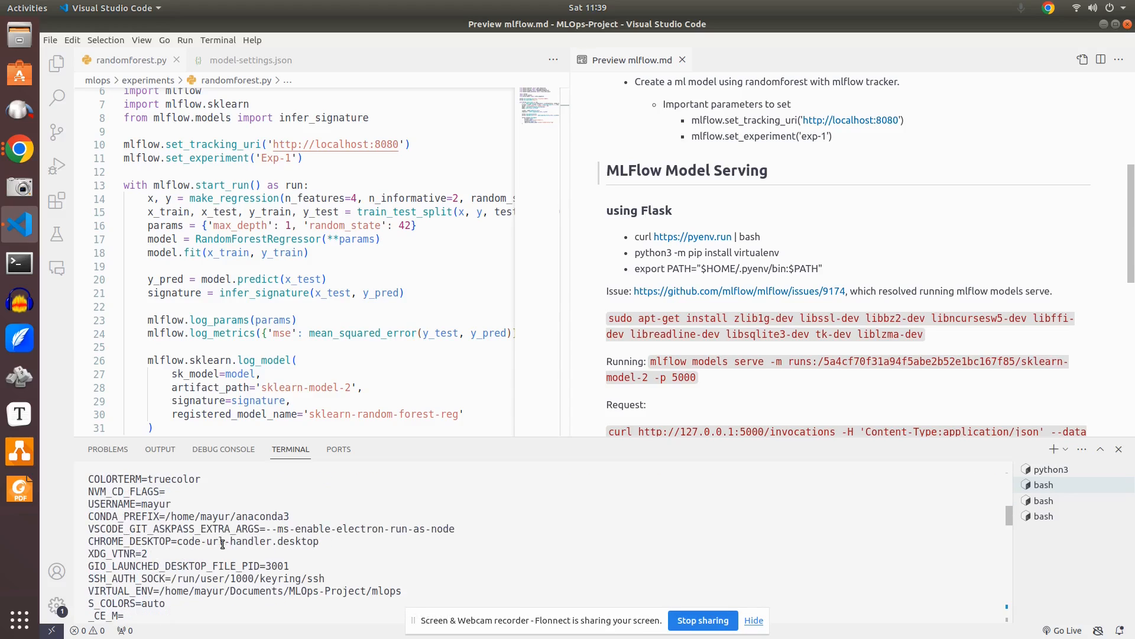
Scroll the terminal output before clearing it.
{"action": "scroll", "scroll_direction": "down", "scroll_amount": 3}
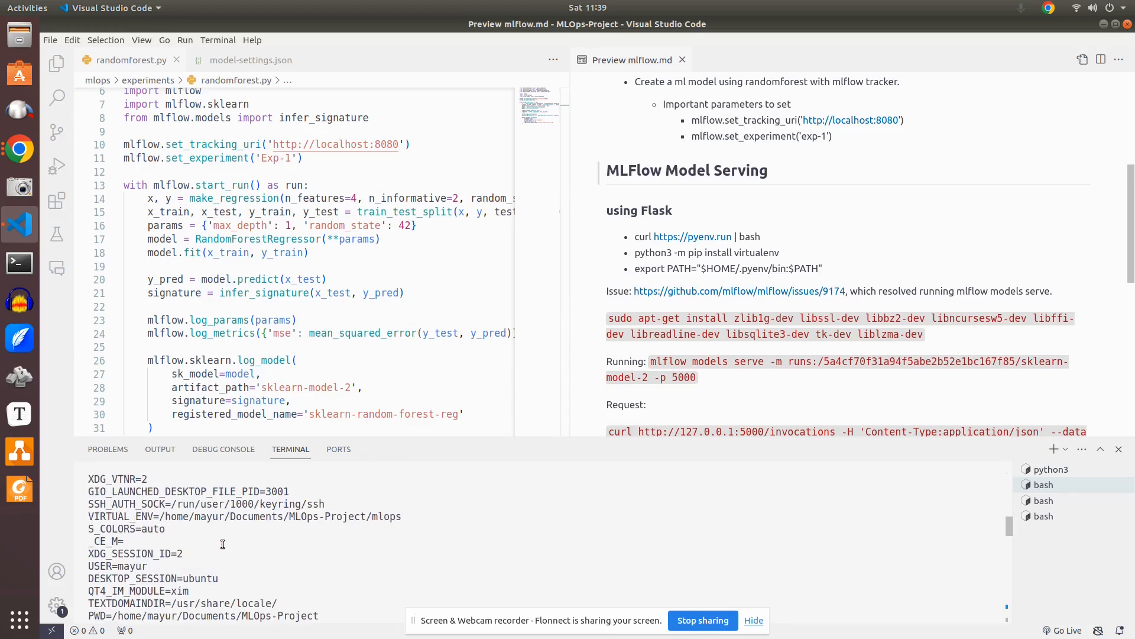
{"action": "scroll", "scroll_direction": "down", "scroll_amount": 3}
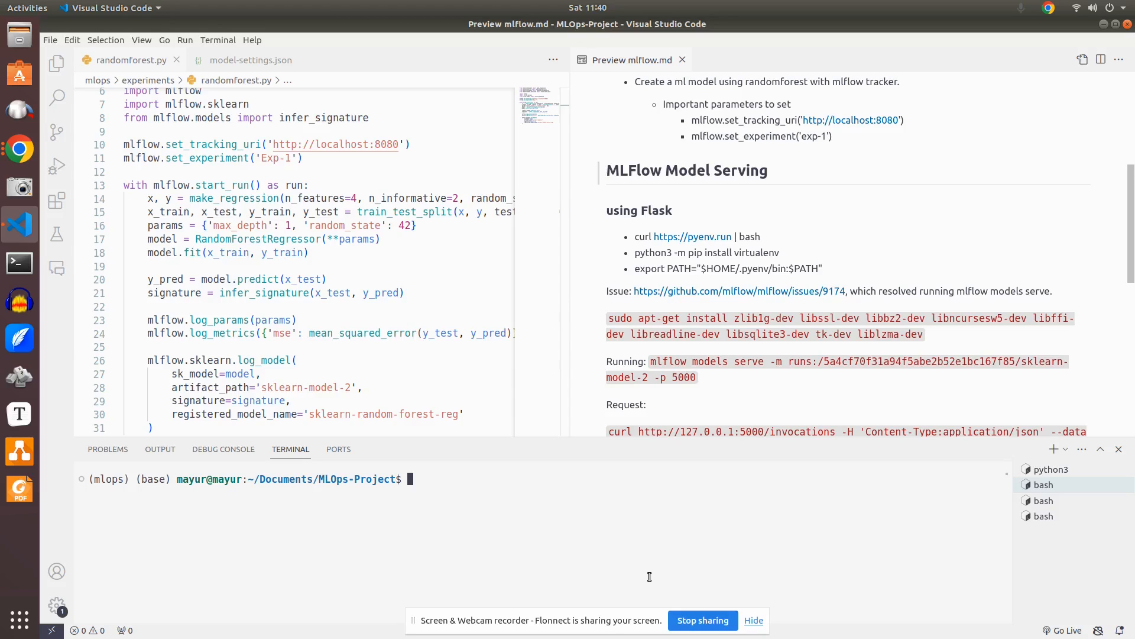
{"action": "mouse_move", "coordinate": [623, 576]}
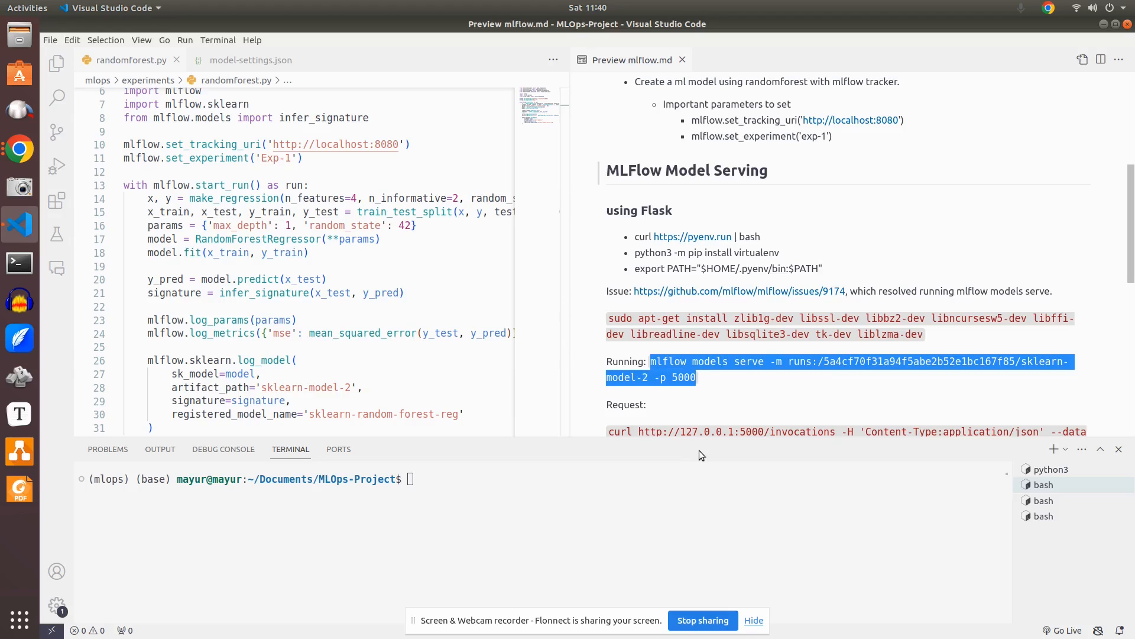
{"action": "mouse_move", "coordinate": [854, 372]}
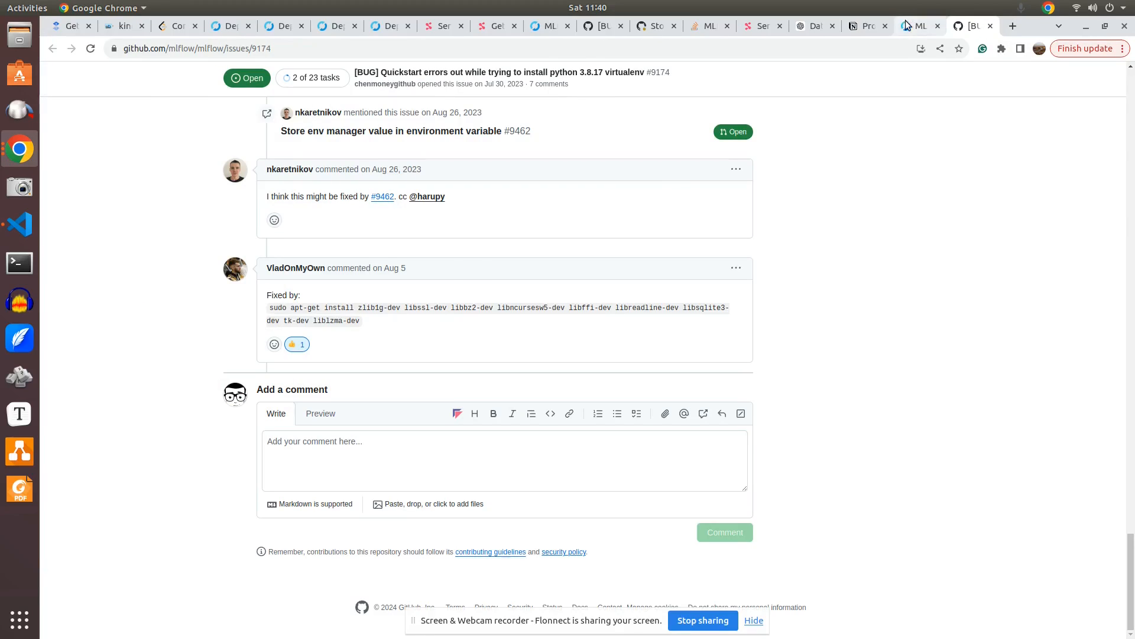
Show the Exp-1 runs in the MLflow UI and view run sneaky-wolf-858.
{"action": "left_click", "coordinate": [916, 24]}
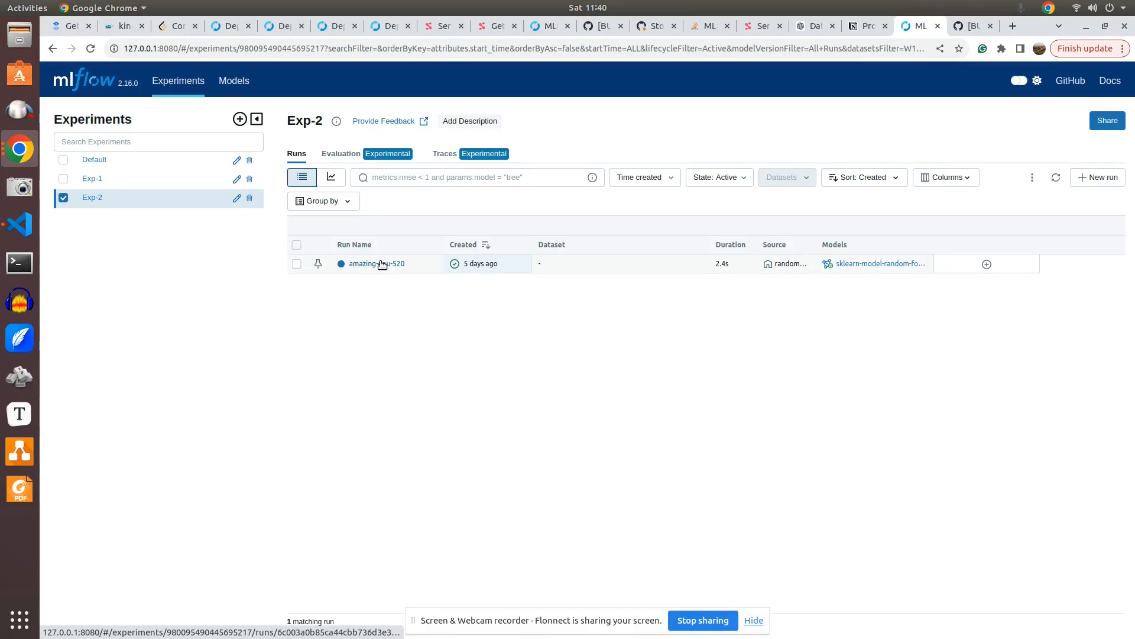
{"action": "left_click", "coordinate": [375, 263]}
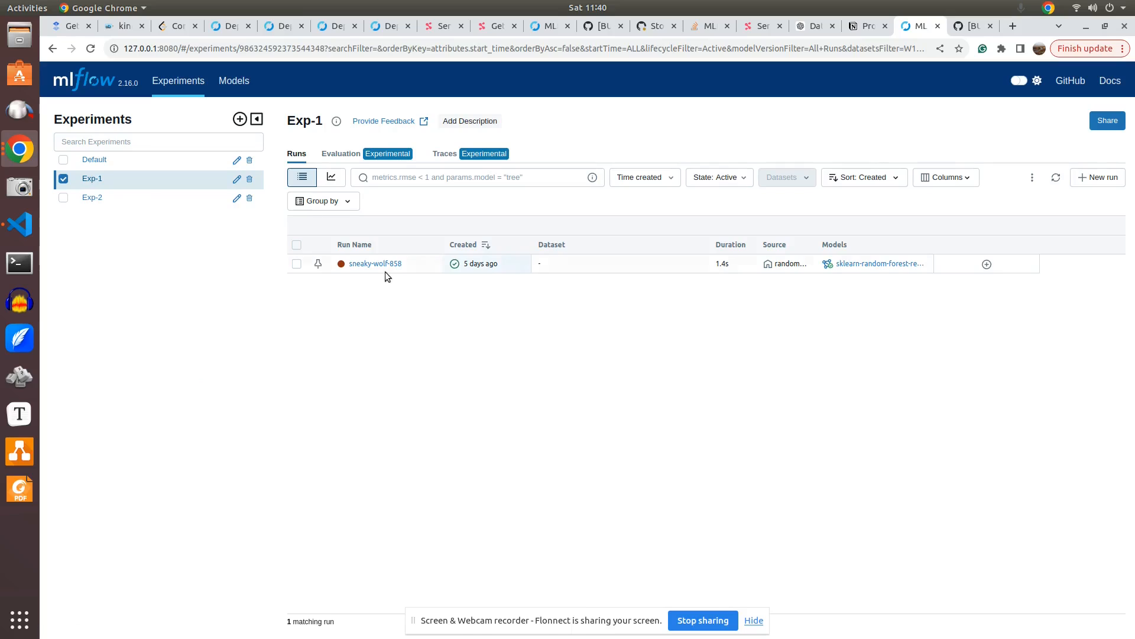
{"action": "left_click", "coordinate": [375, 263]}
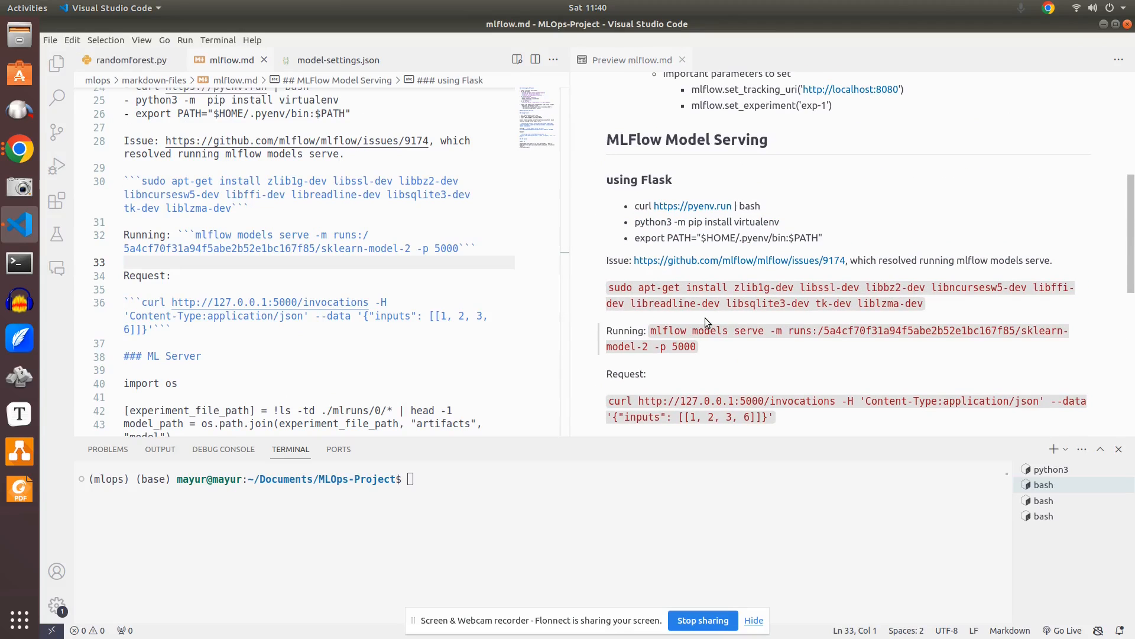
Select the 'mlflow models serve' command for sklearn-model-2 on port 5000 in the preview.
{"action": "double_click", "coordinate": [667, 330]}
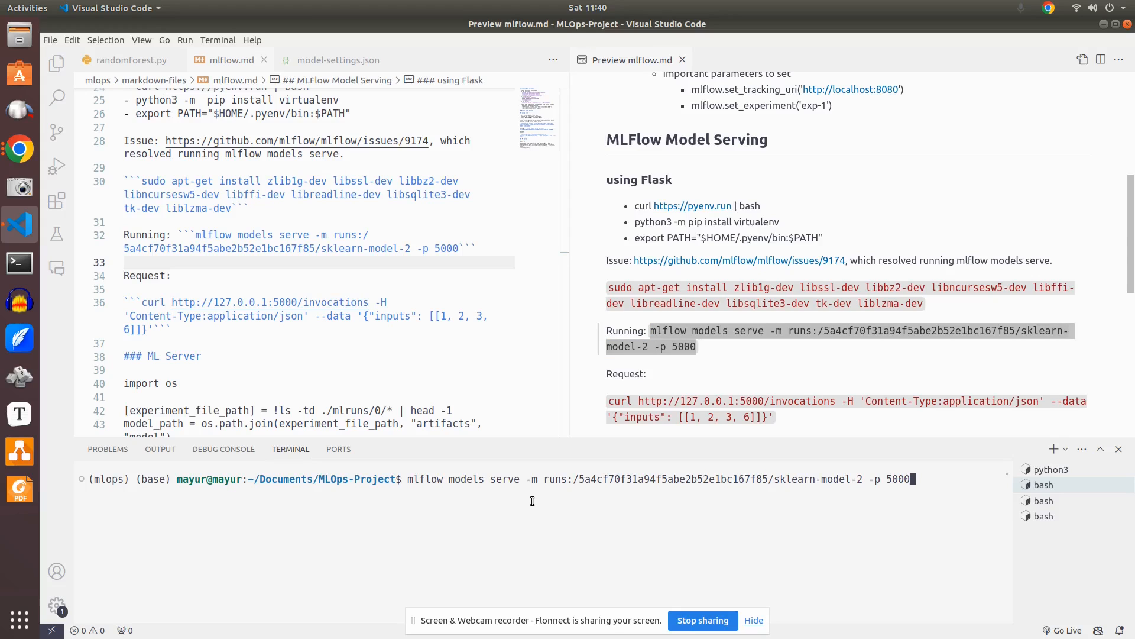
{"action": "mouse_move", "coordinate": [873, 495]}
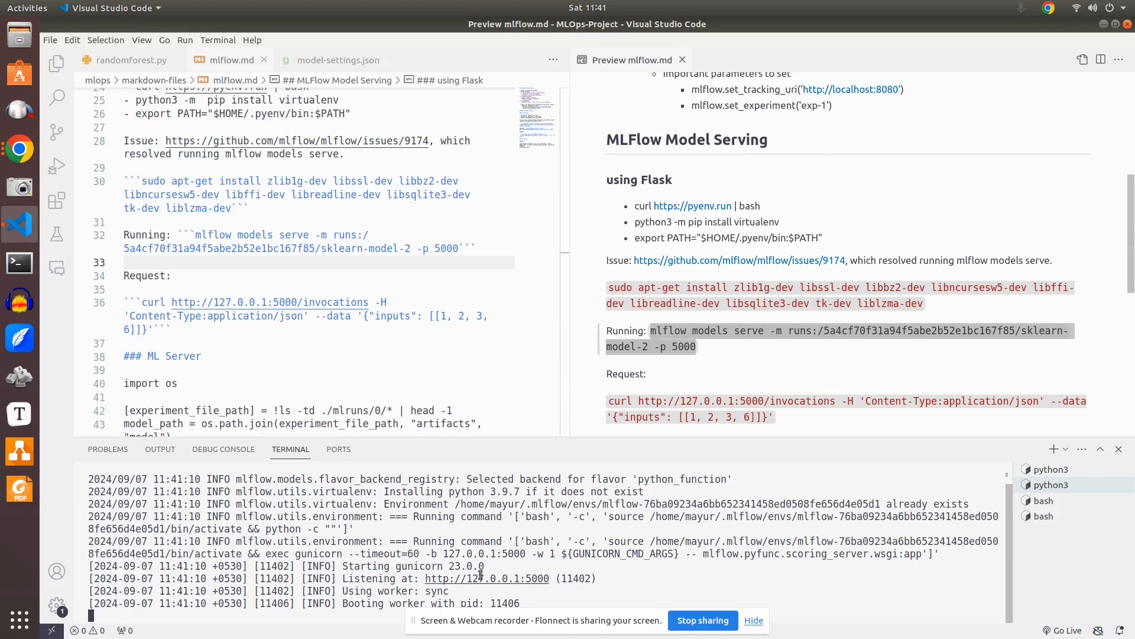
{"action": "mouse_move", "coordinate": [612, 585]}
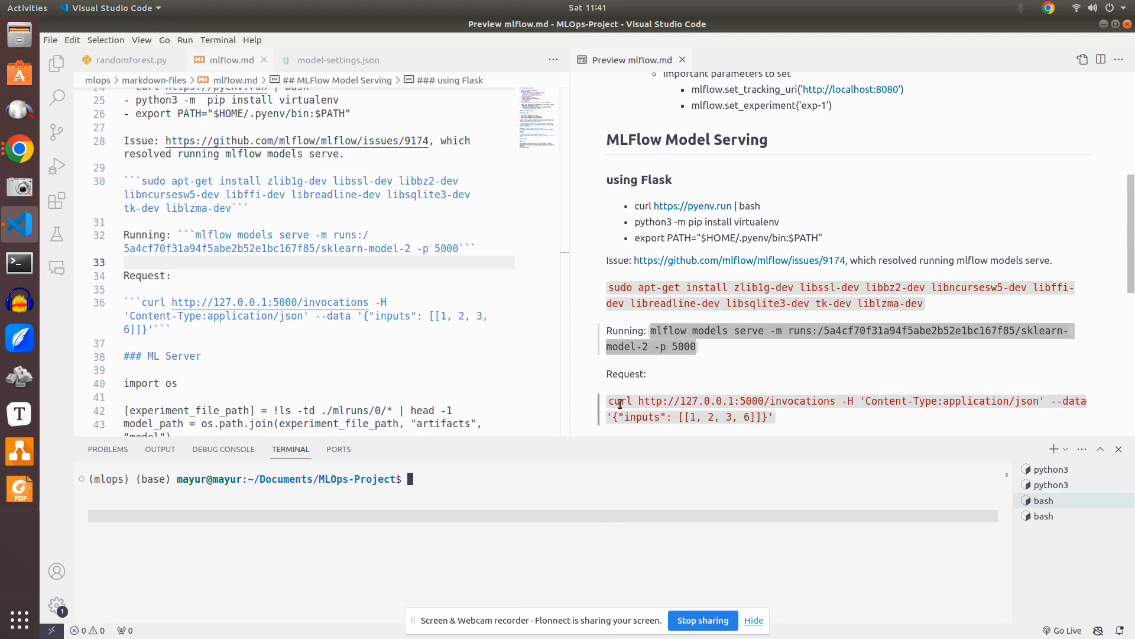
Send the curl request to the port 5000 invocations endpoint, returning a prediction near 45.70.
{"action": "scroll", "scroll_direction": "down", "scroll_amount": 3}
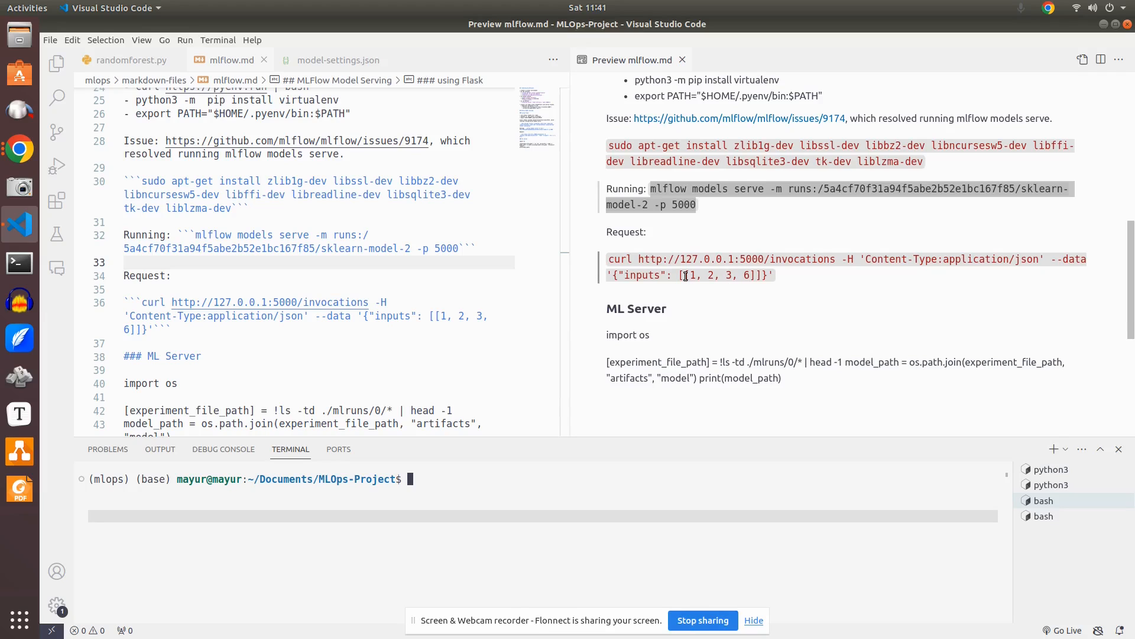
{"action": "mouse_move", "coordinate": [744, 285]}
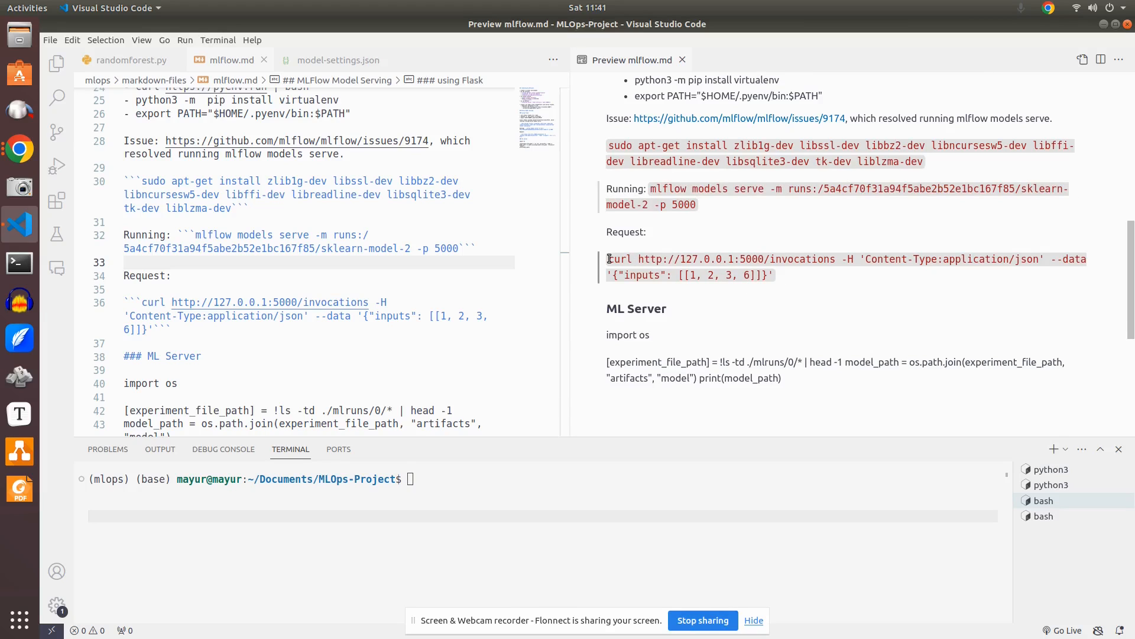
{"action": "left_click_drag", "start_coordinate": [607, 259], "coordinate": [774, 276]}
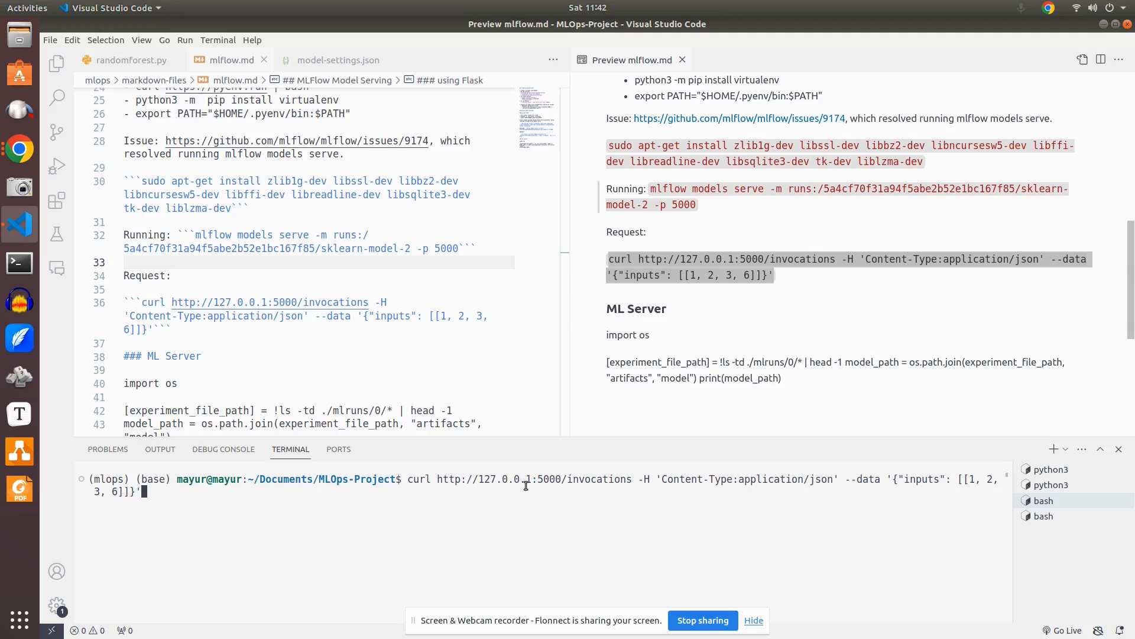
{"action": "key", "text": "Return"}
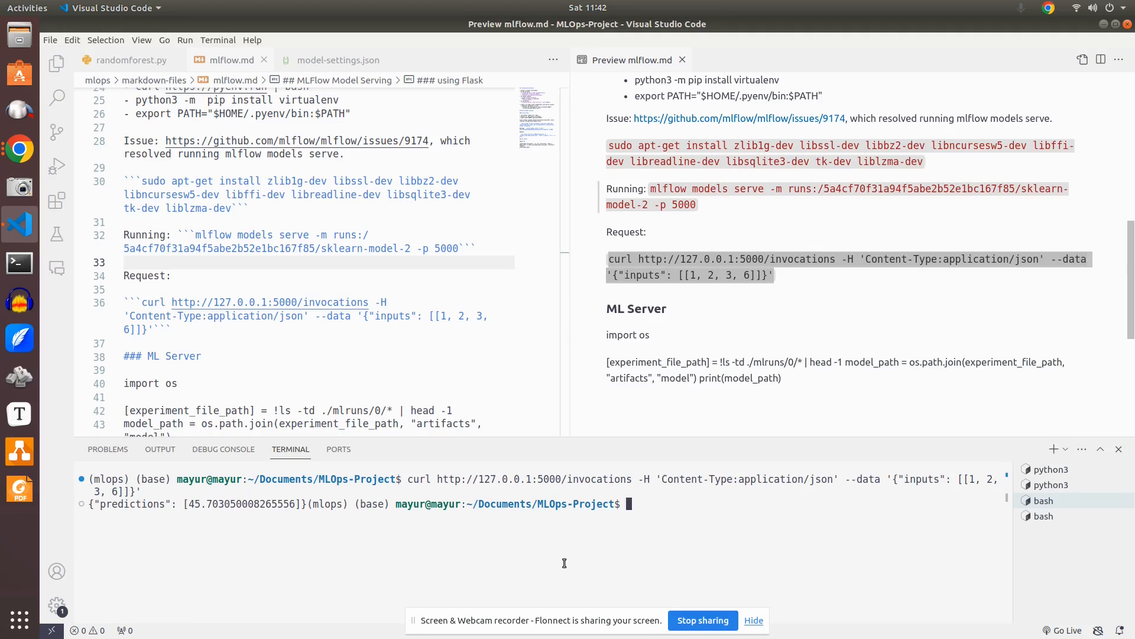
{"action": "mouse_move", "coordinate": [89, 504]}
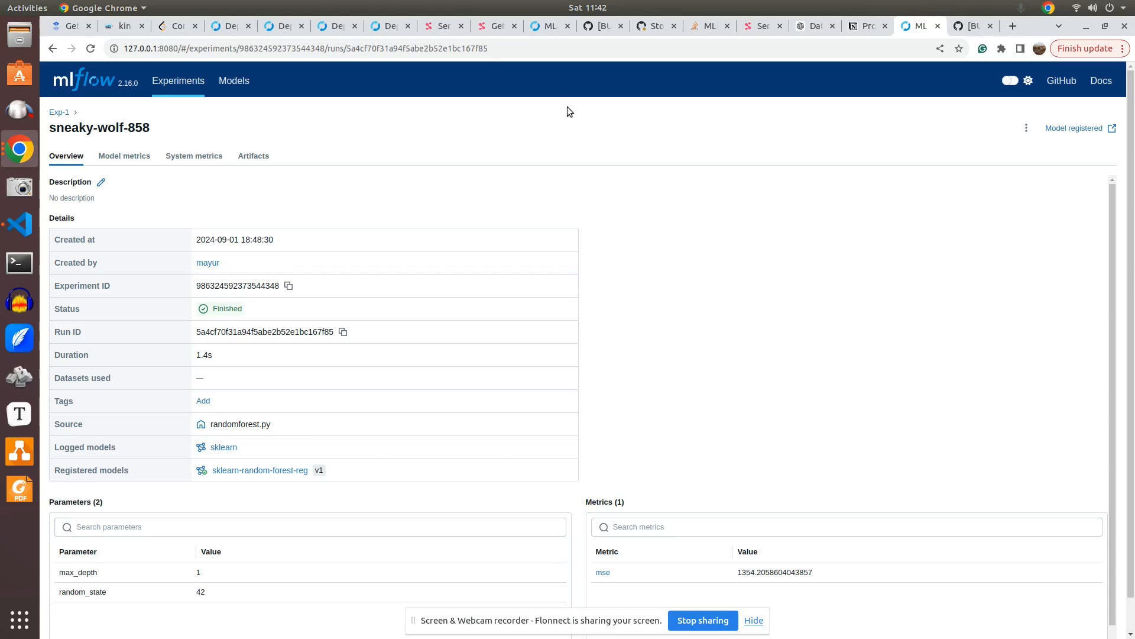
Review the MLServer 'Serving MLflow models' guide, then return to the editor.
{"action": "left_click", "coordinate": [443, 26]}
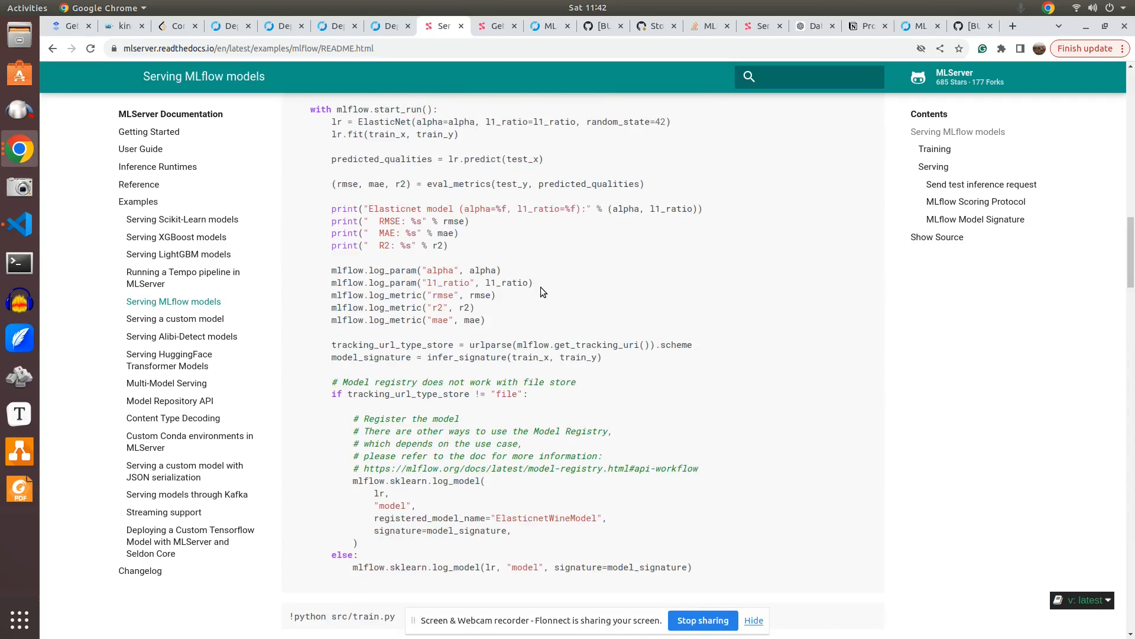
{"action": "scroll", "scroll_direction": "up", "scroll_amount": 3}
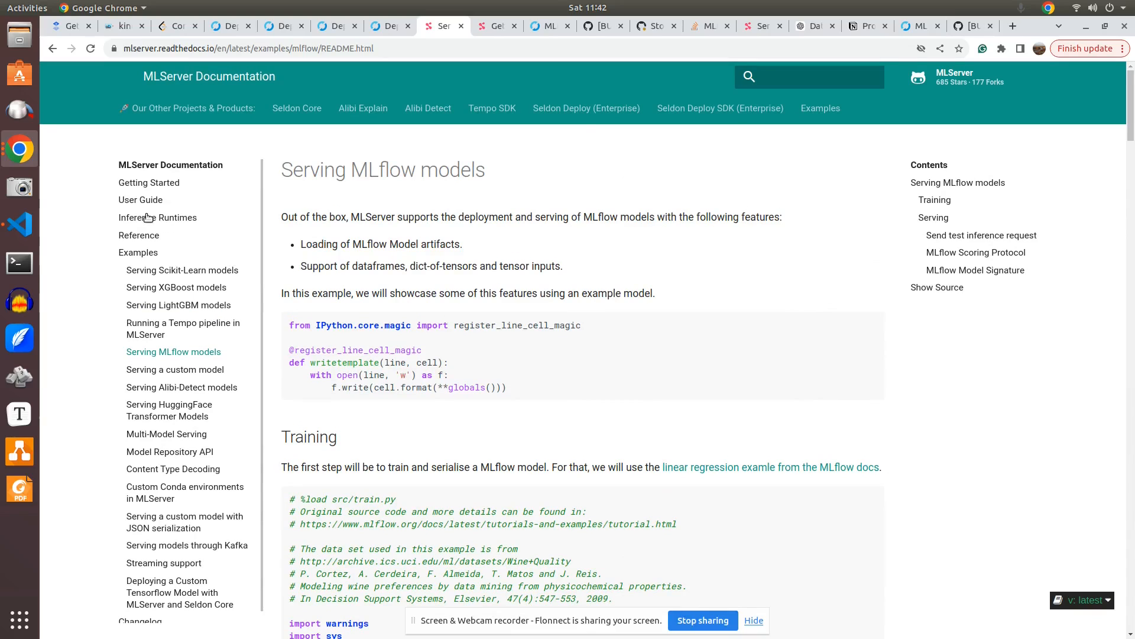
{"action": "mouse_move", "coordinate": [149, 182]}
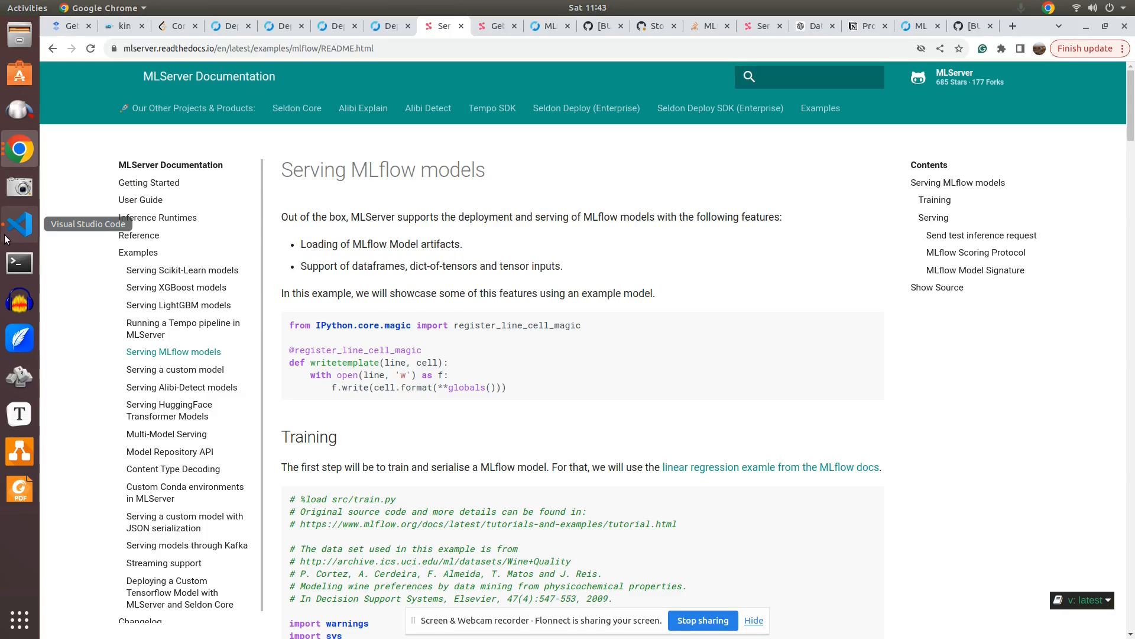
{"action": "left_click", "coordinate": [19, 225]}
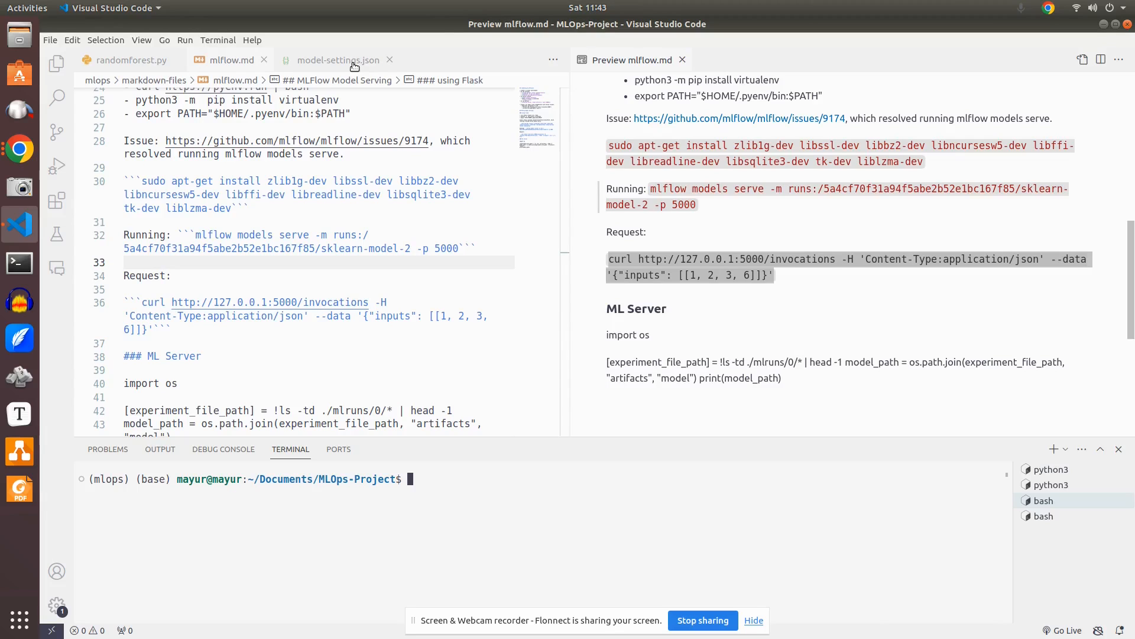
View model-settings.json for randomforestreg with MLflowRuntime and close the notes preview.
{"action": "left_click", "coordinate": [338, 59]}
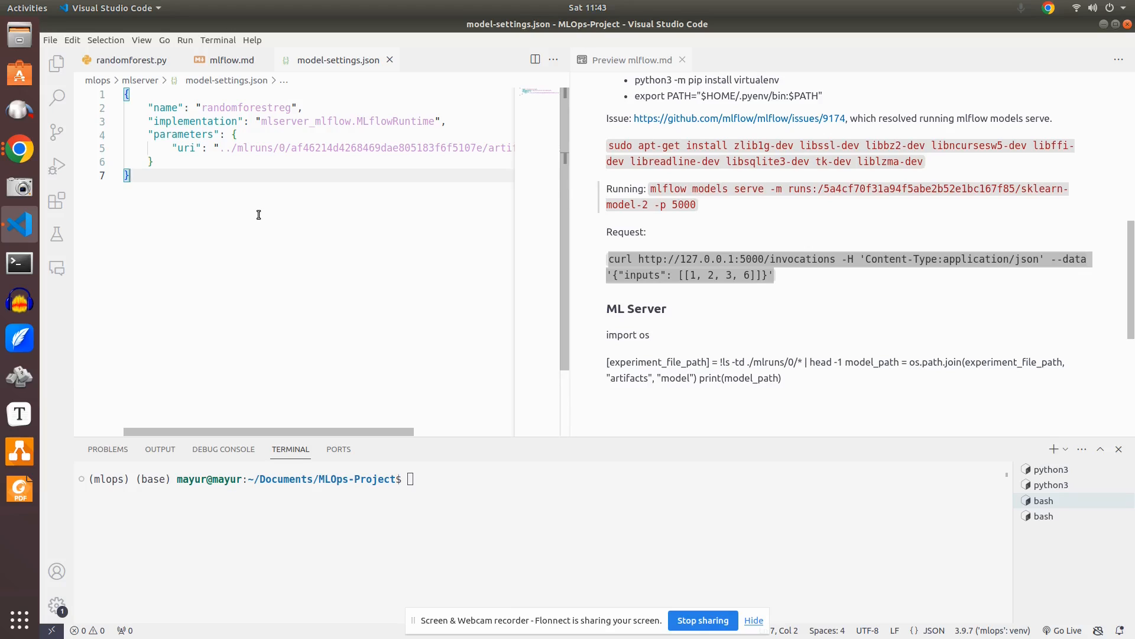
{"action": "double_click", "coordinate": [388, 120]}
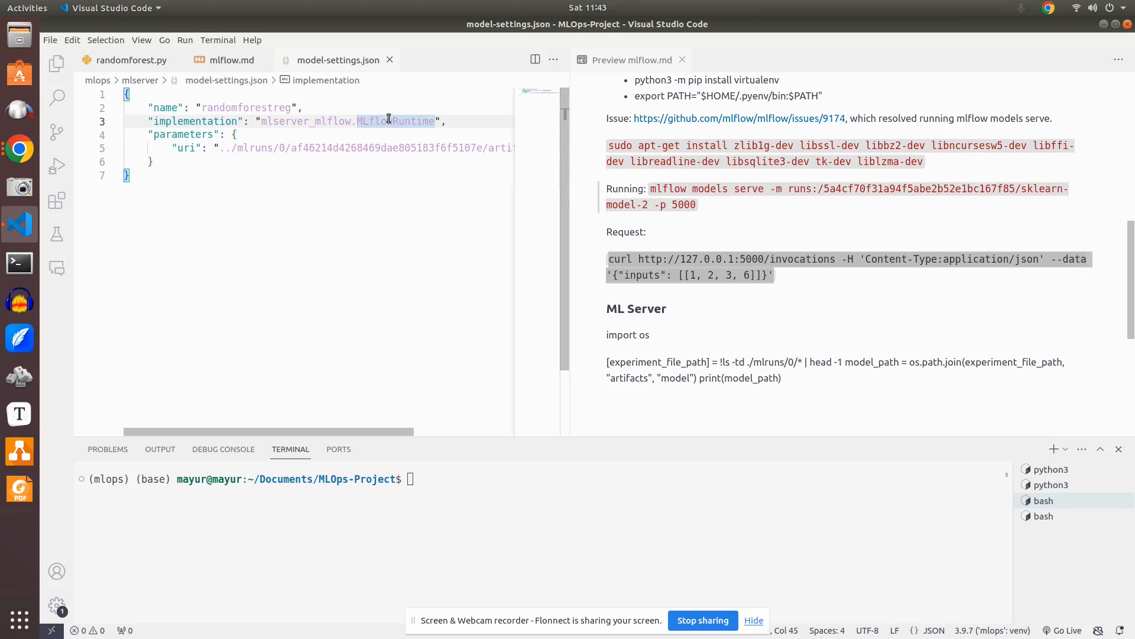
{"action": "double_click", "coordinate": [397, 121]}
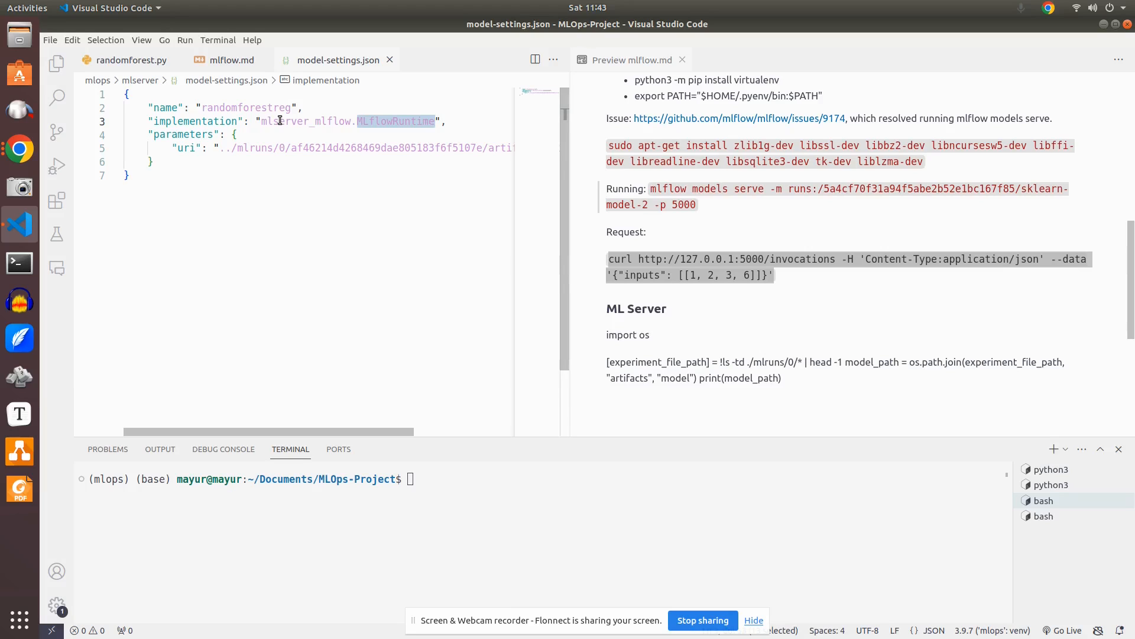
{"action": "mouse_move", "coordinate": [418, 69]}
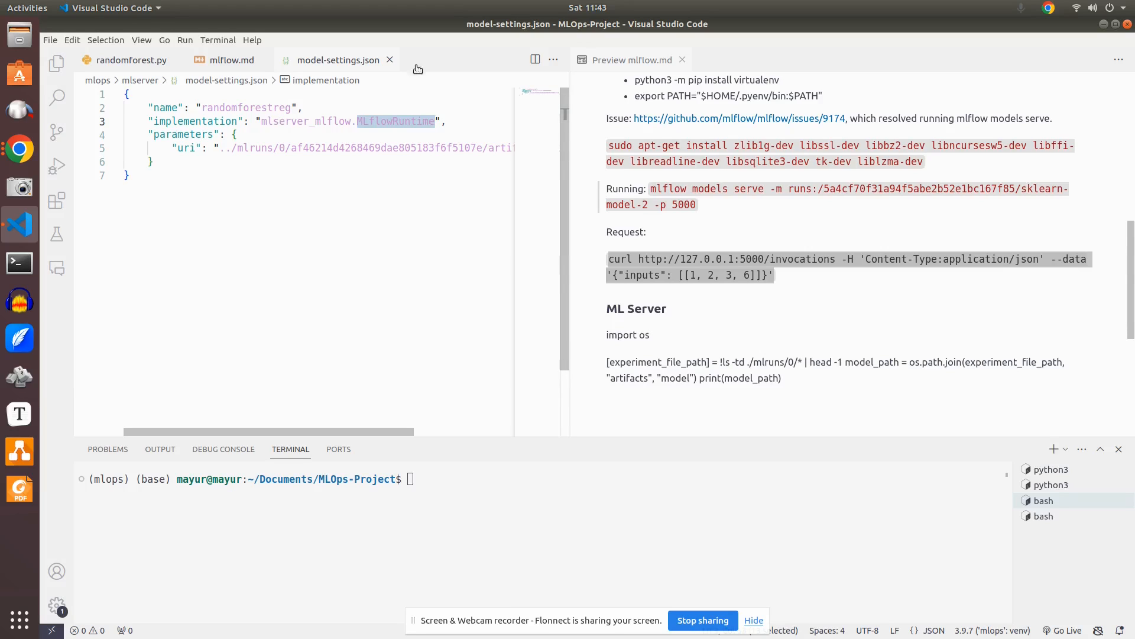
{"action": "left_click", "coordinate": [679, 59]}
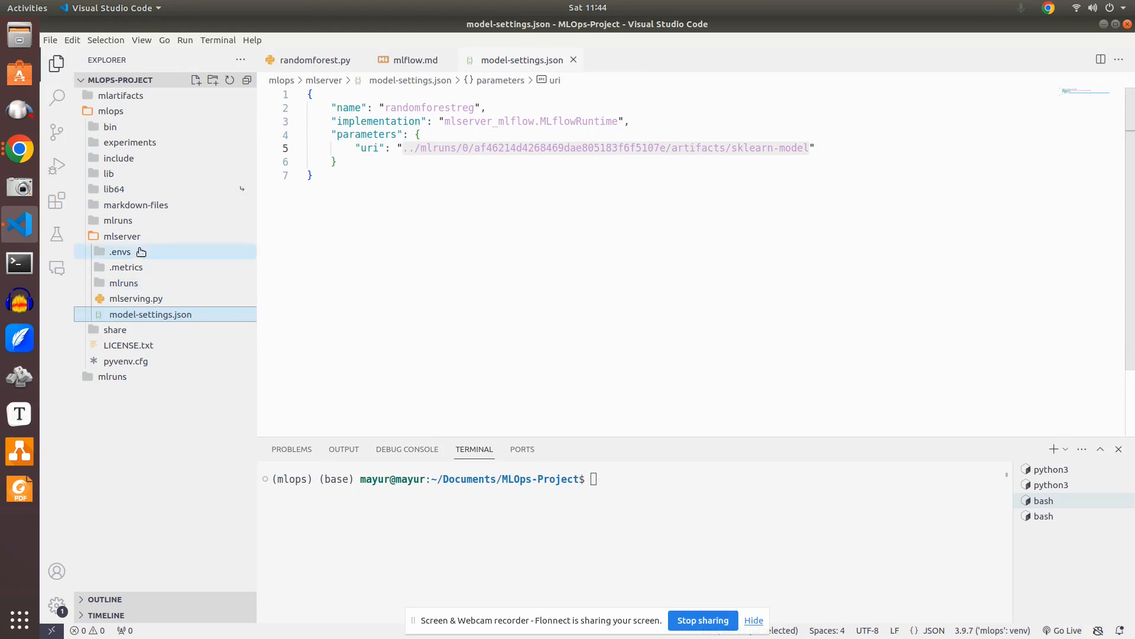
Change into mlops/mlserver and list its contents (mlruns, mlserving.py, model-settings.json).
{"action": "type", "text": "cd mlops/"}
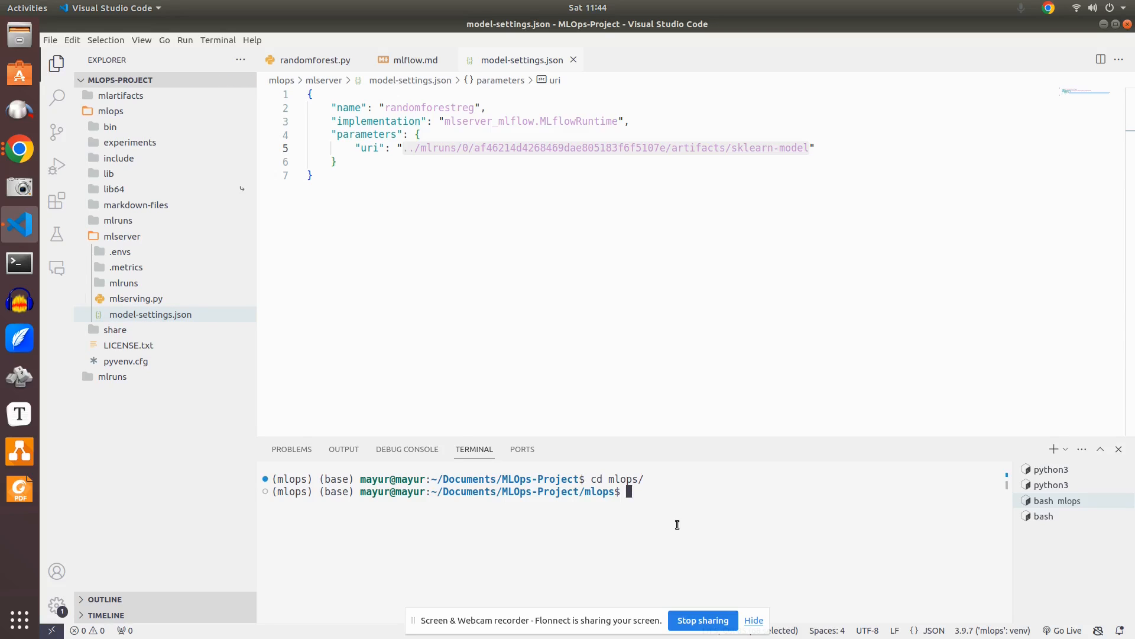
{"action": "type", "text": "cd mls"}
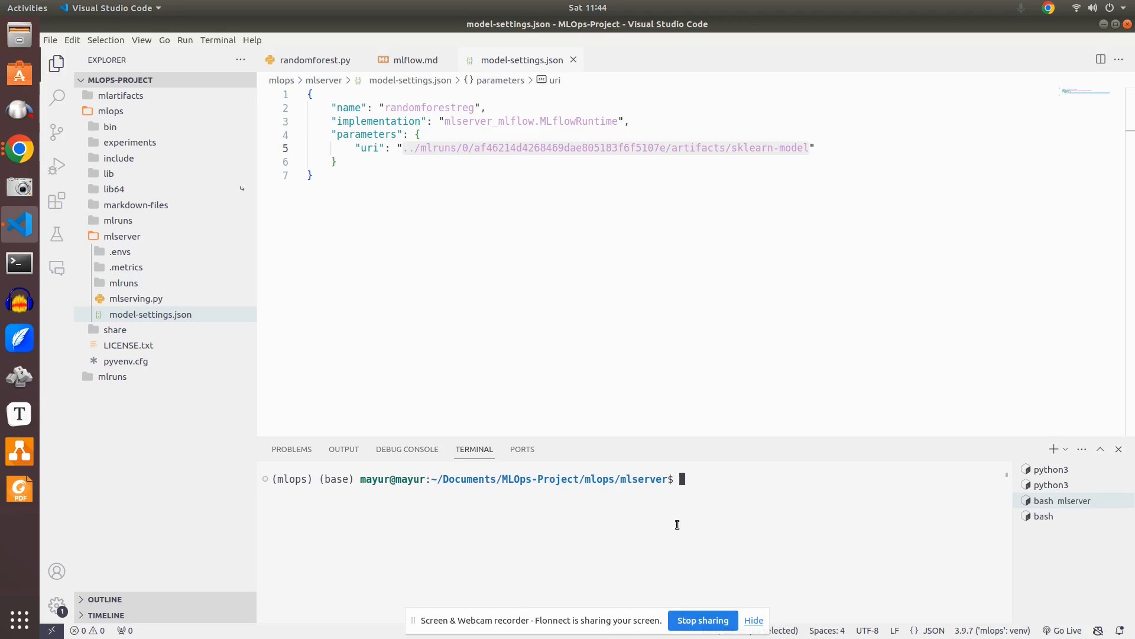
{"action": "type", "text": "ls"}
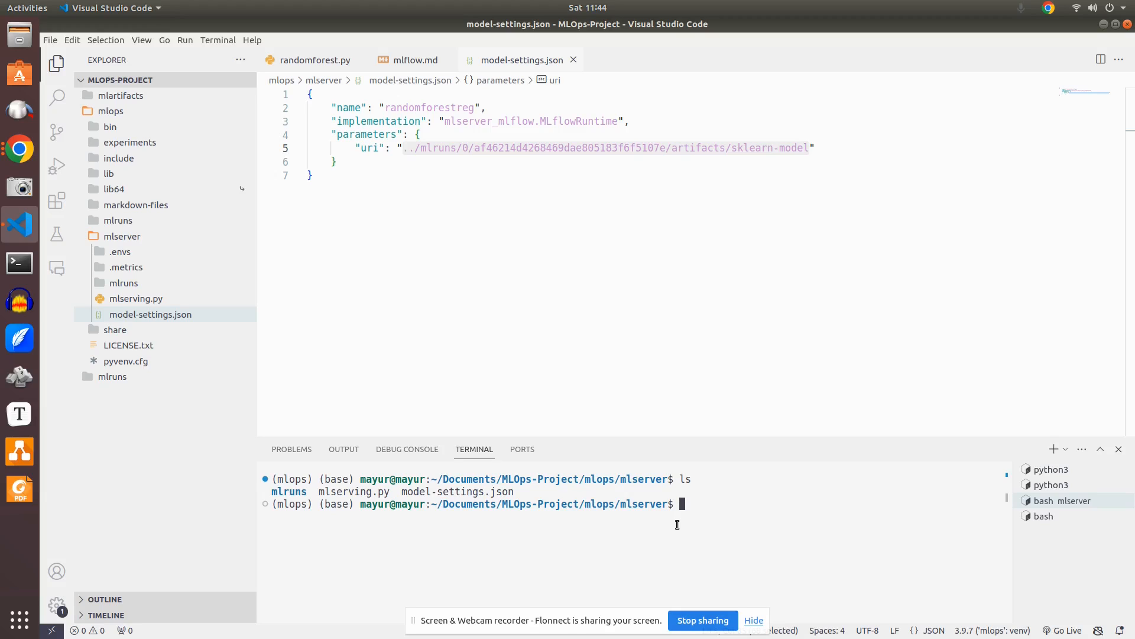
Run 'mlserver start .' in the mlserver folder; it fails with port 8080 already in use.
{"action": "type", "text": "mlserv"}
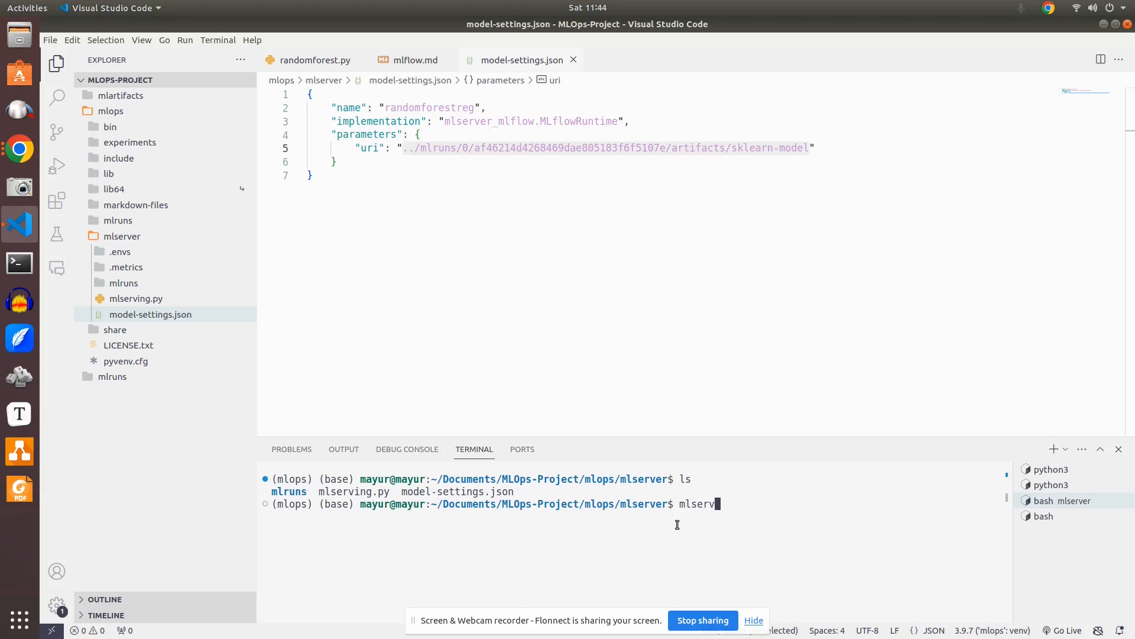
{"action": "type", "text": "strt"}
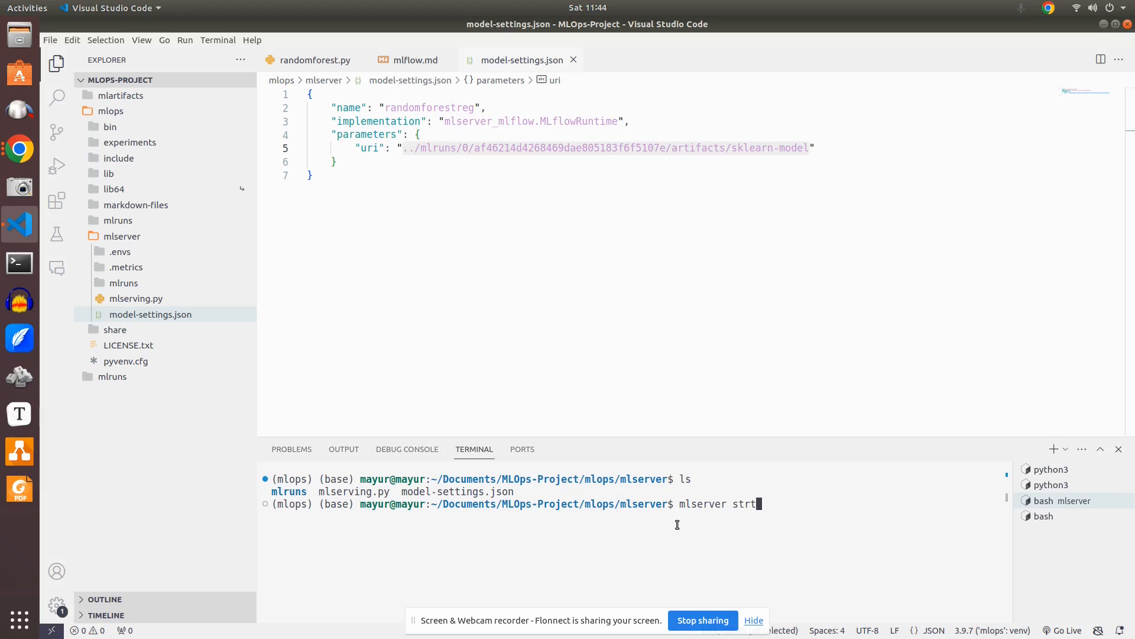
{"action": "type", "text": "art"}
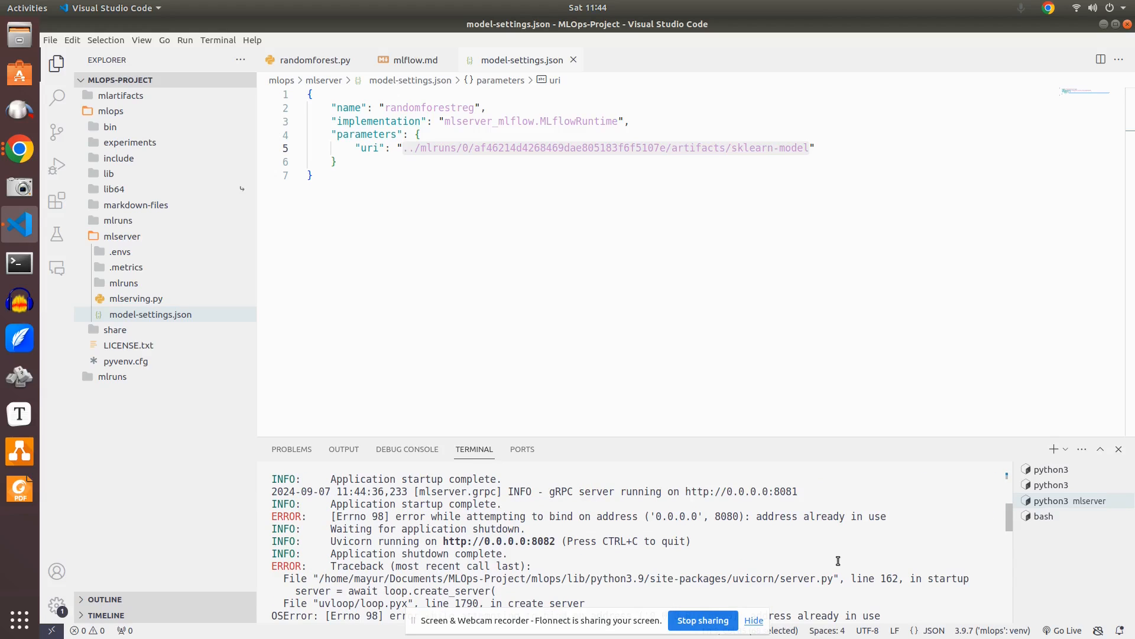
Review the MLServer log and select the model name randomforestreg in model-settings.json.
{"action": "scroll", "scroll_direction": "down", "scroll_amount": 3}
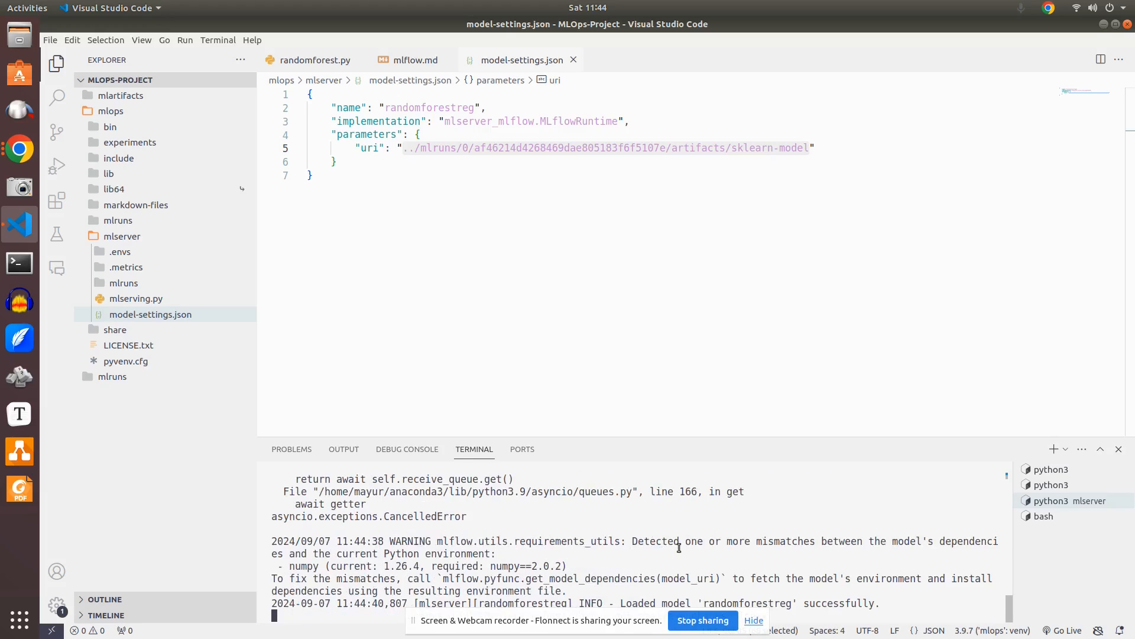
{"action": "mouse_move", "coordinate": [776, 433]}
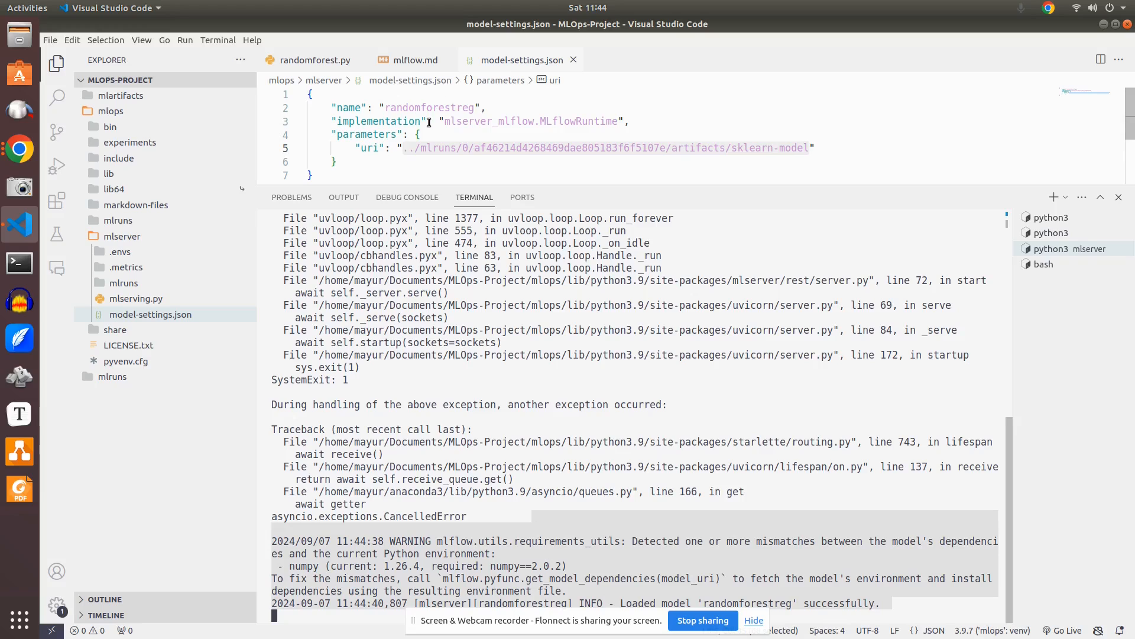
{"action": "double_click", "coordinate": [428, 107]}
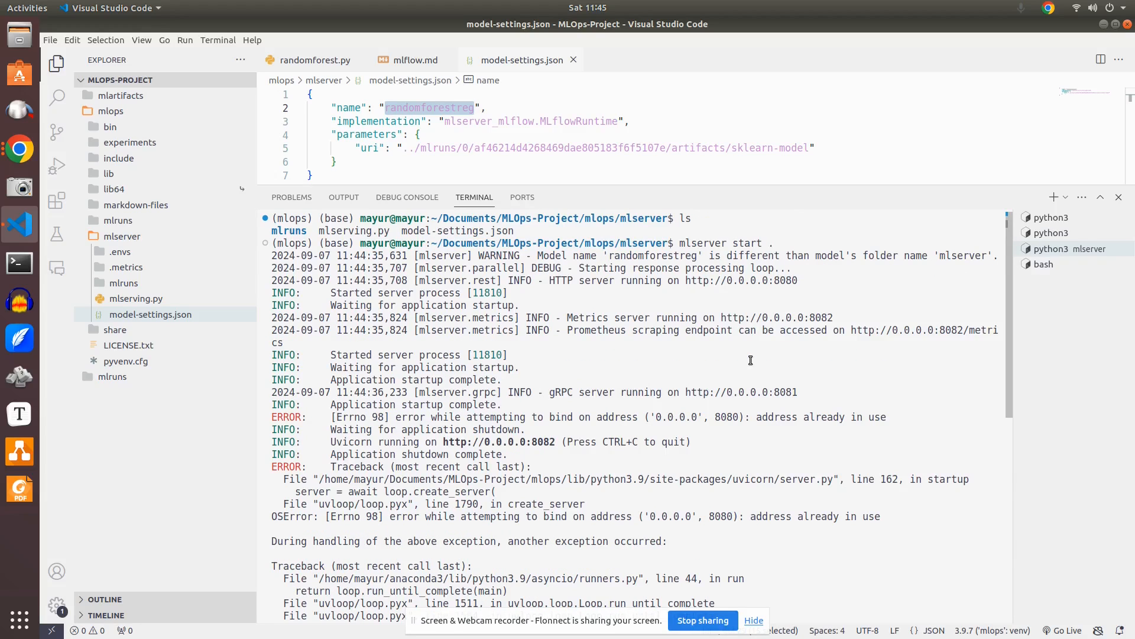
{"action": "mouse_move", "coordinate": [676, 298]}
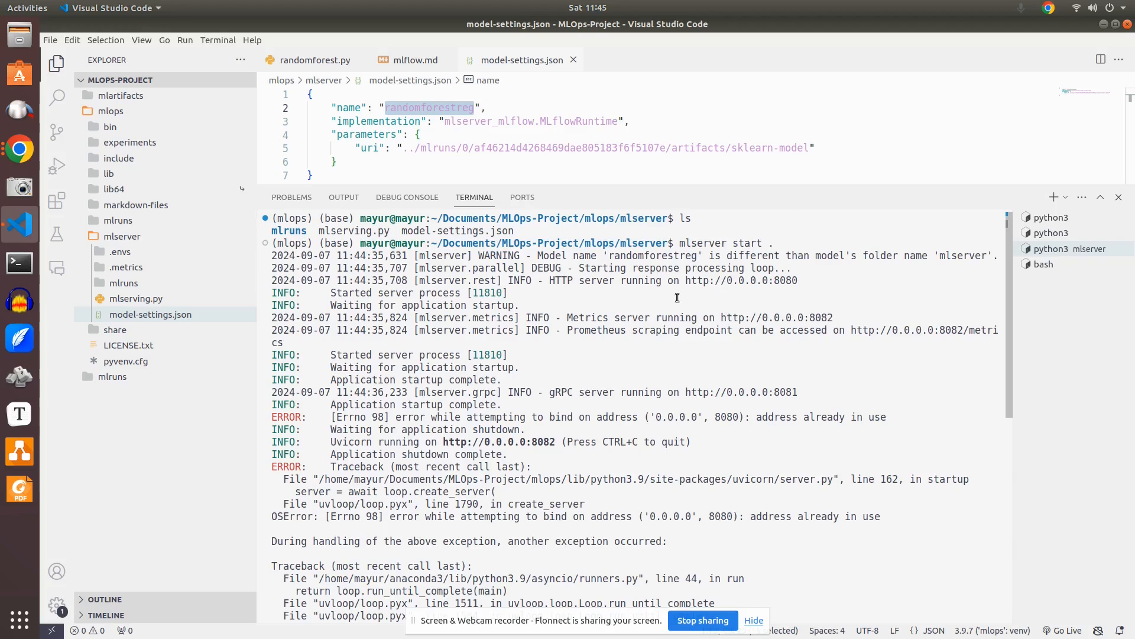
{"action": "mouse_move", "coordinate": [781, 280]}
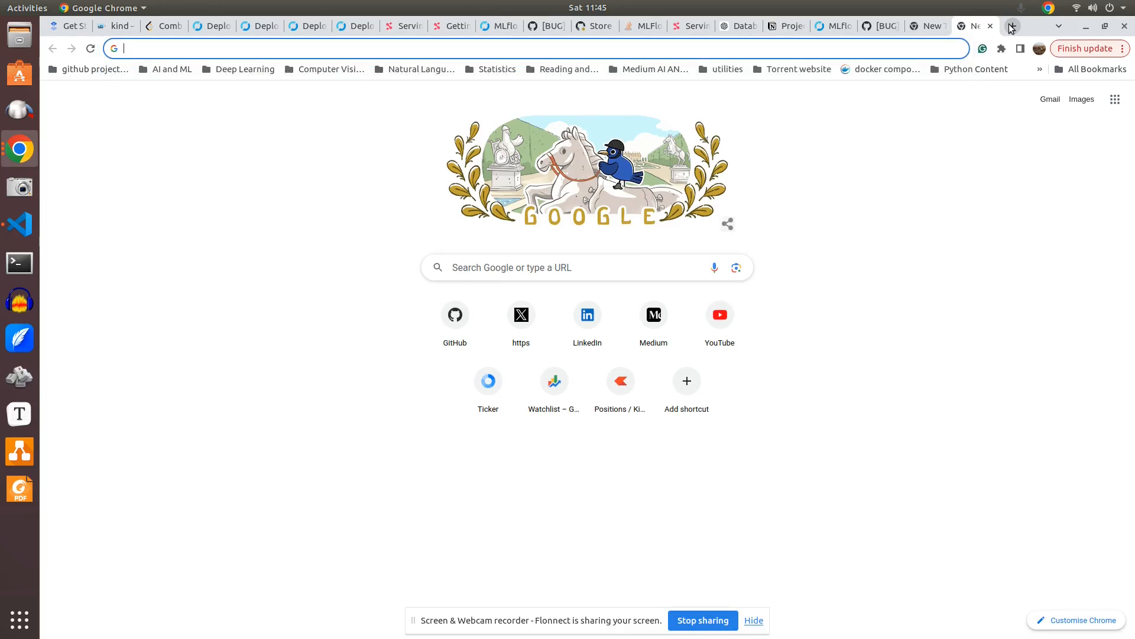
Try 0.0.0.0:8081 and 0.0.0.0:8082 in the browser, checking ports against the server log; both fail.
{"action": "type", "text": "0.0.0"}
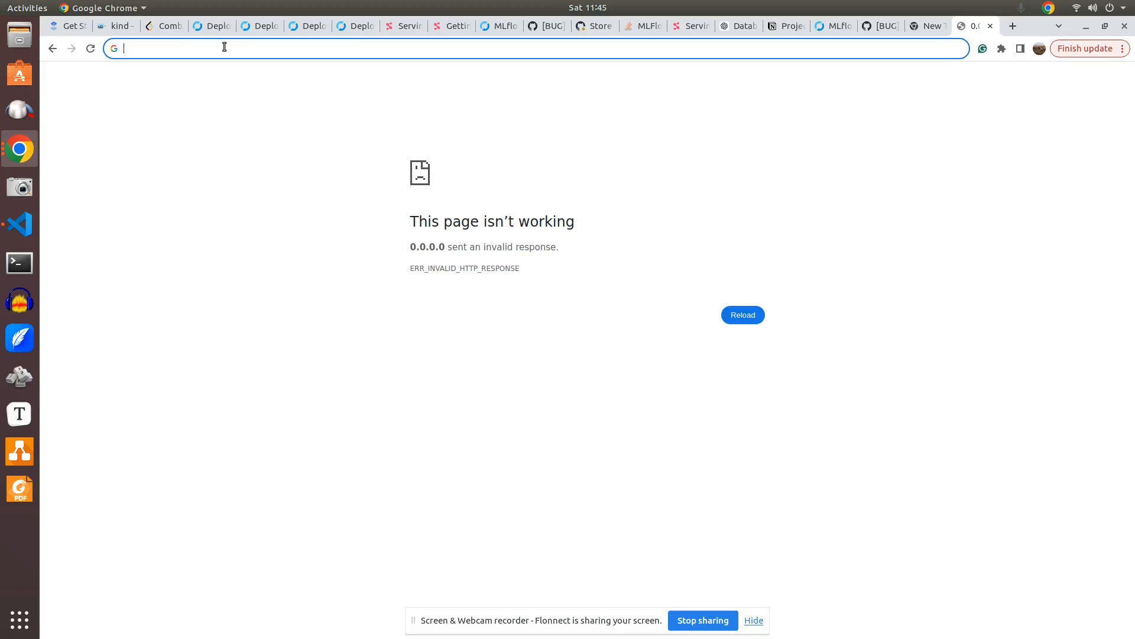
{"action": "left_click", "coordinate": [19, 225]}
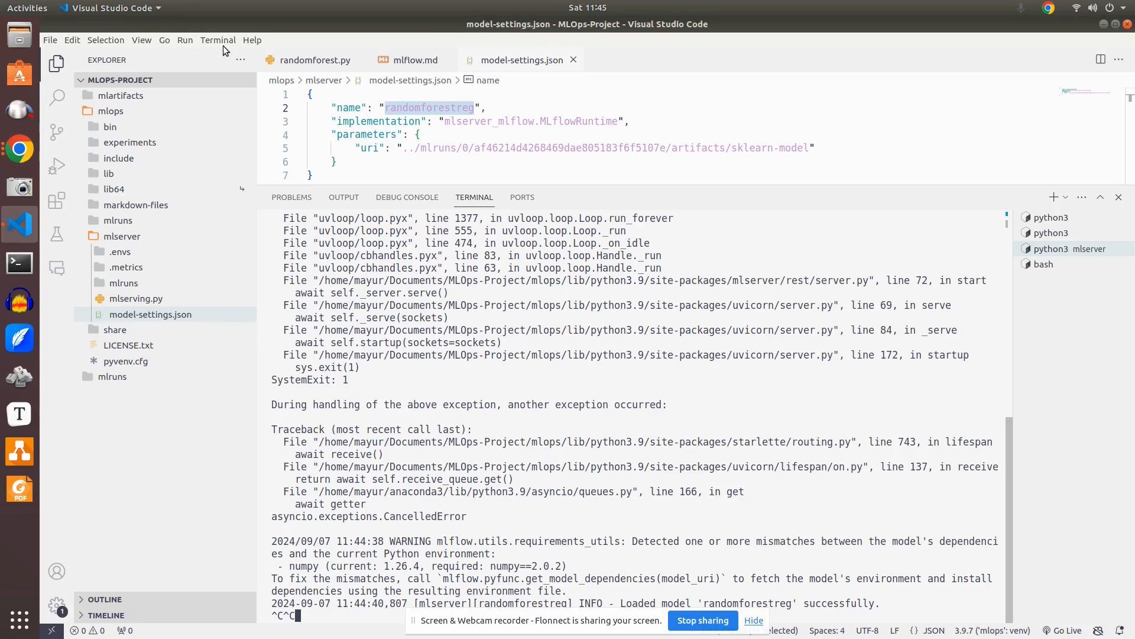
{"action": "mouse_move", "coordinate": [747, 371]}
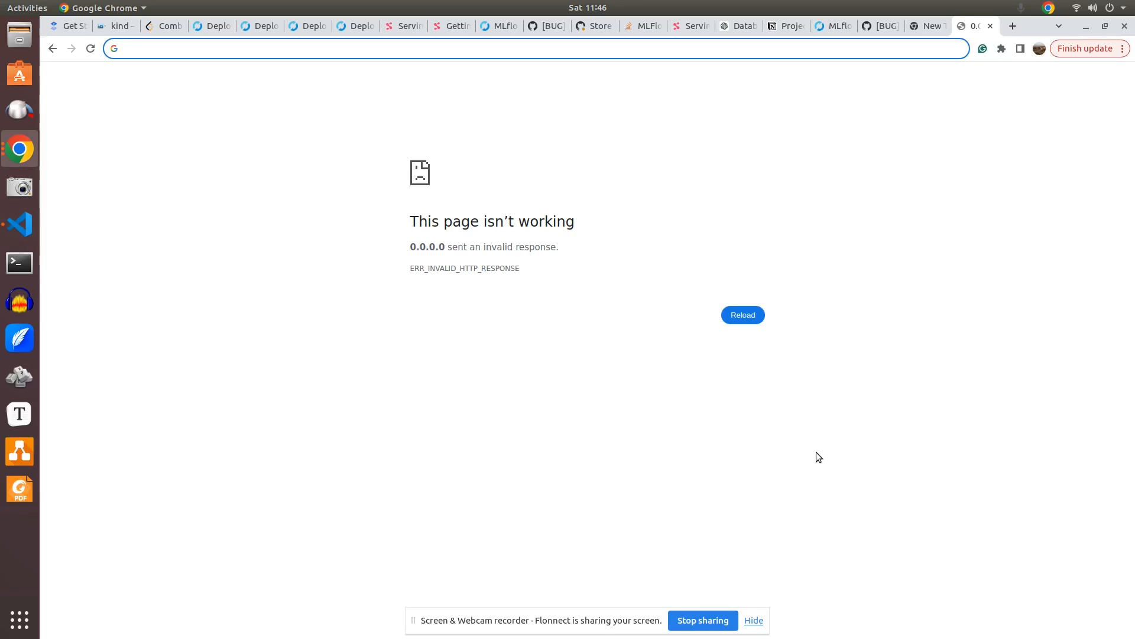
{"action": "type", "text": "0.0.0.0:8081"}
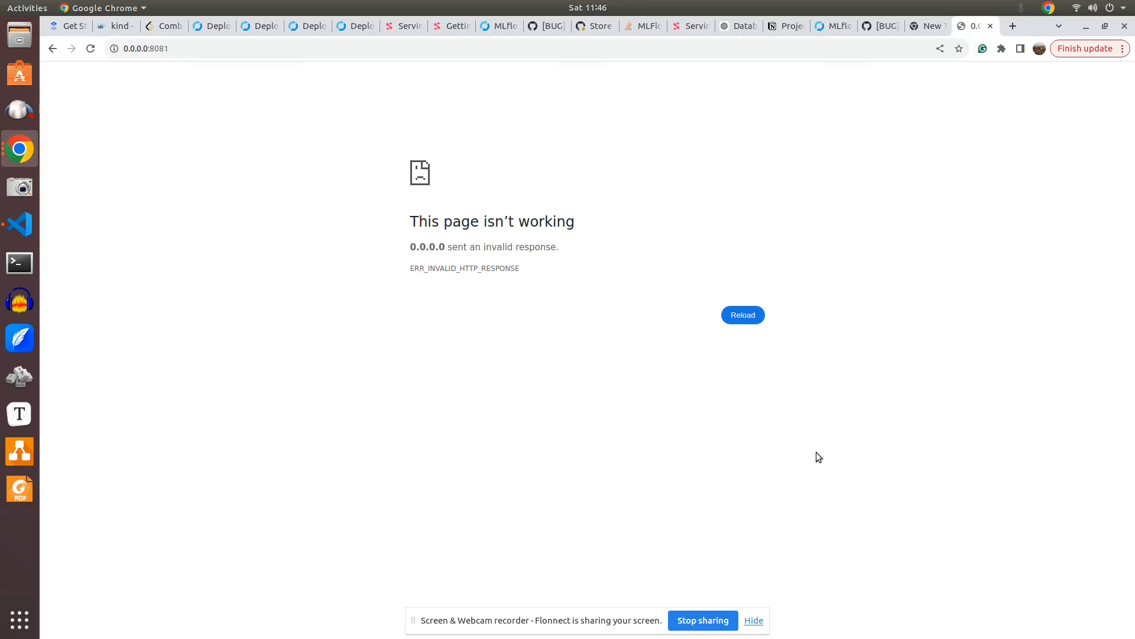
{"action": "left_click", "coordinate": [166, 48]}
{"action": "type", "text": "2"}
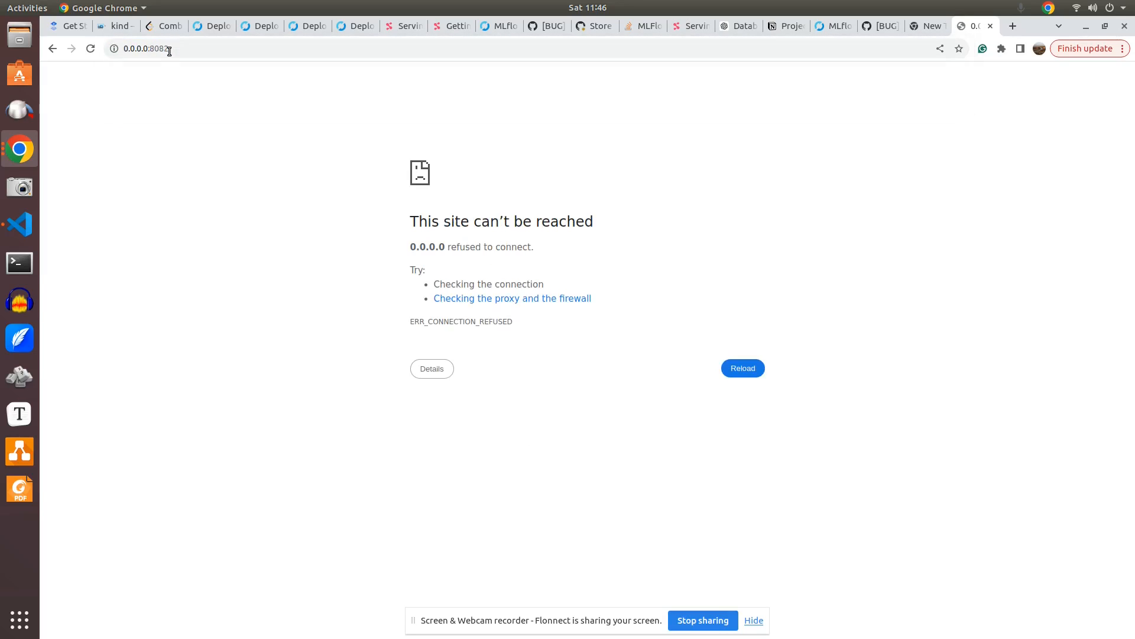
{"action": "left_click", "coordinate": [20, 223]}
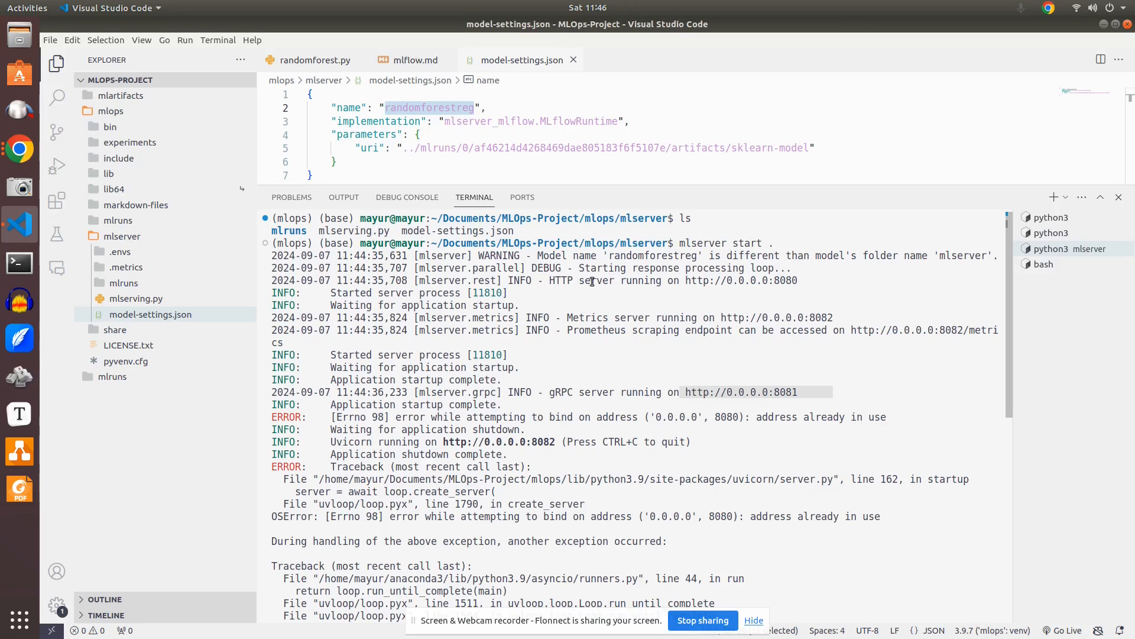
{"action": "left_click", "coordinate": [19, 149]}
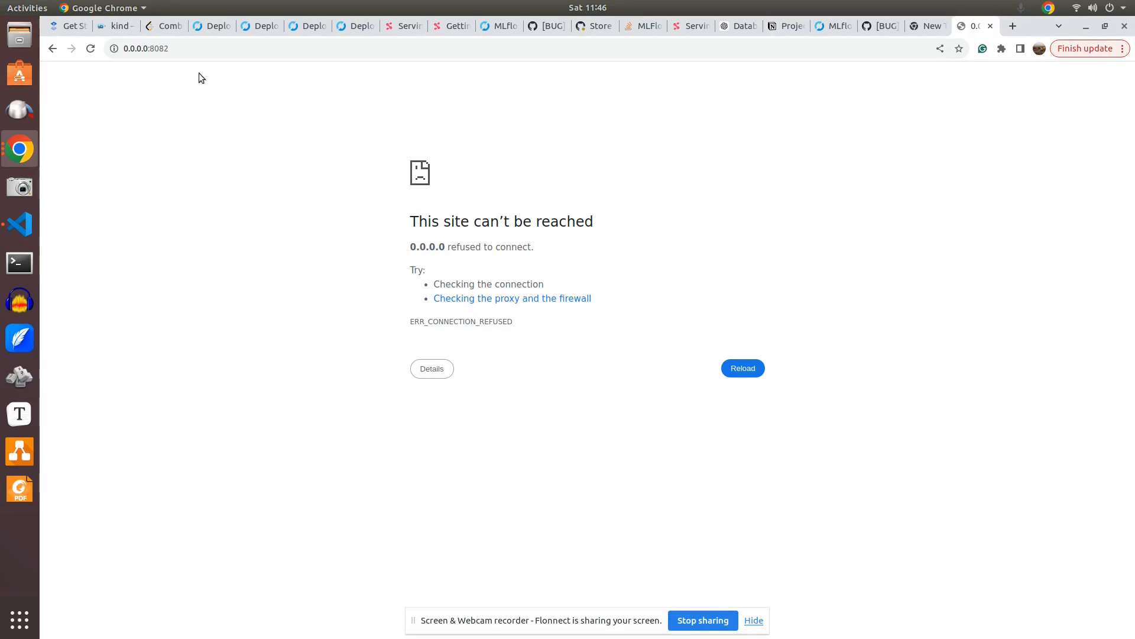
{"action": "left_click", "coordinate": [144, 48]}
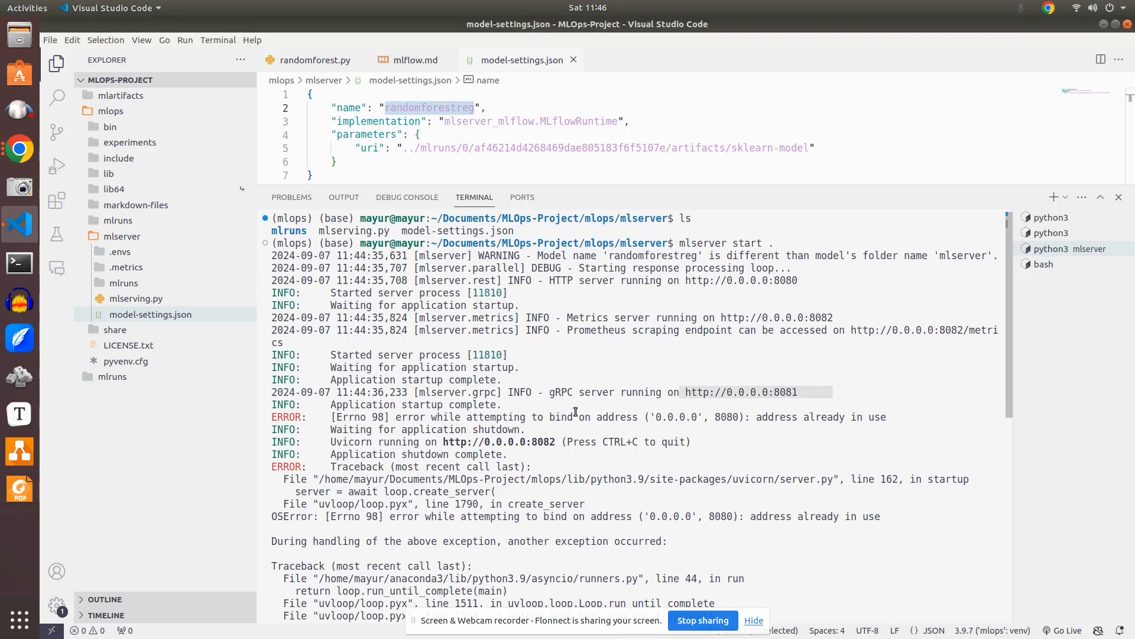
{"action": "mouse_move", "coordinate": [885, 350]}
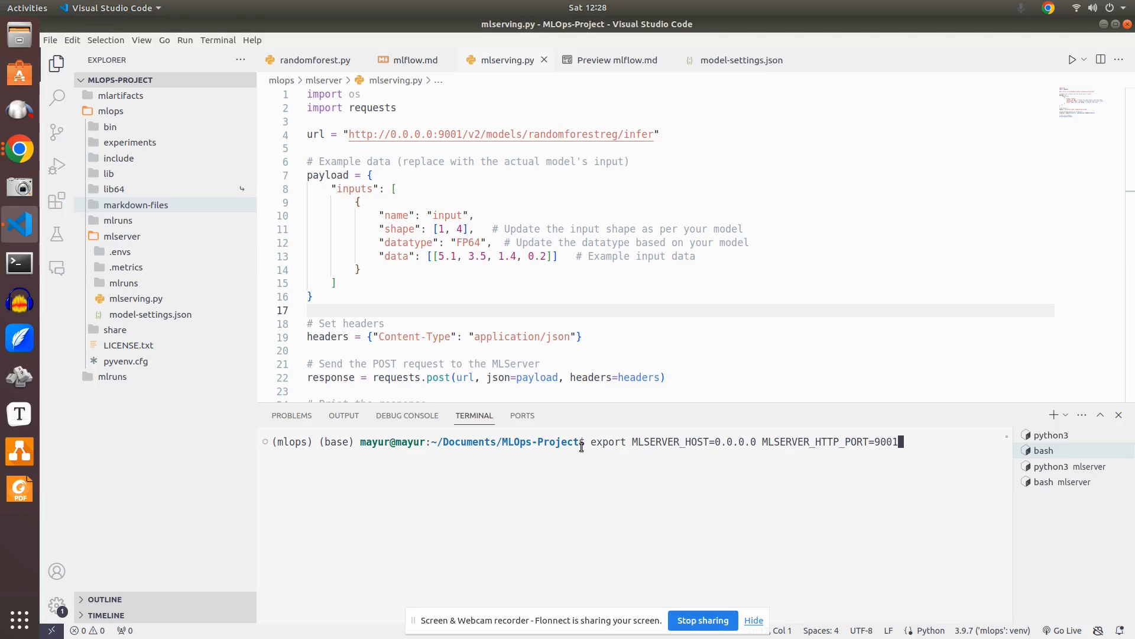
Select the export line setting MLSERVER_HOST=0.0.0.0 and MLSERVER_HTTP_PORT=9001.
{"action": "triple_click", "coordinate": [747, 441]}
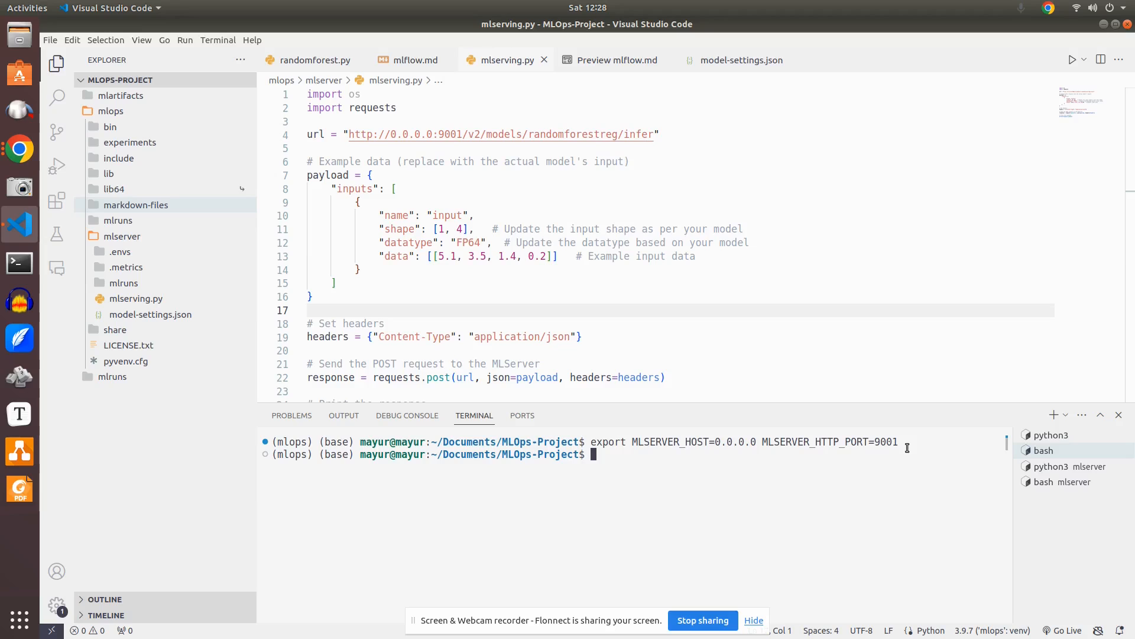
Inspect mlserving.py's inference URL targeting randomforestreg at 0.0.0.0:9001.
{"action": "left_click", "coordinate": [659, 134]}
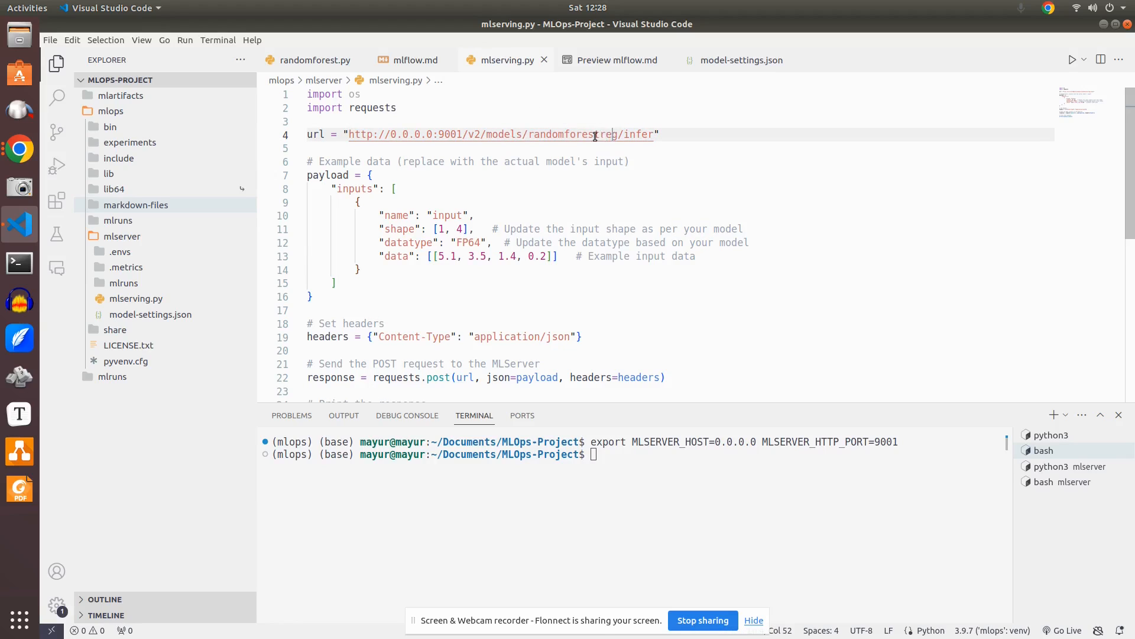
{"action": "left_click", "coordinate": [743, 60]}
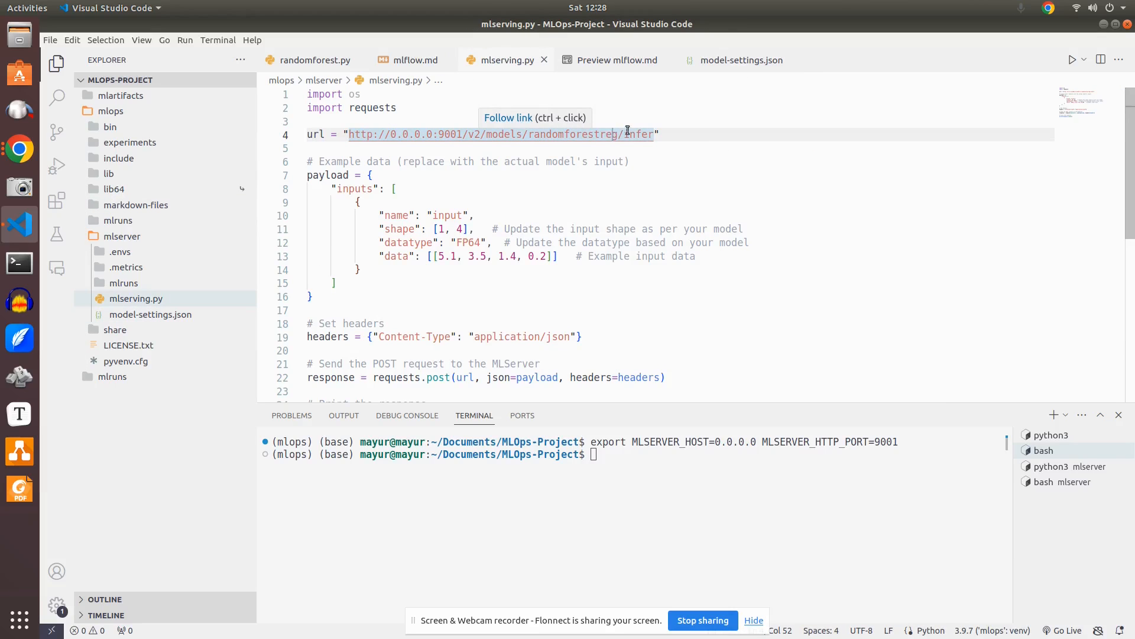
{"action": "mouse_move", "coordinate": [644, 191]}
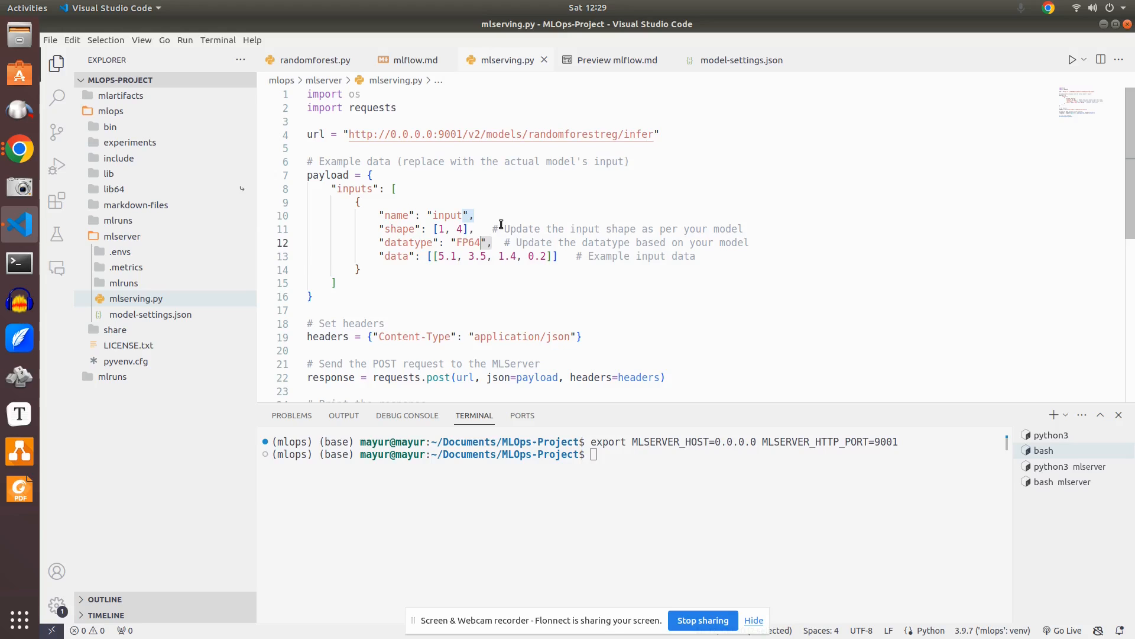
{"action": "mouse_move", "coordinate": [503, 242]}
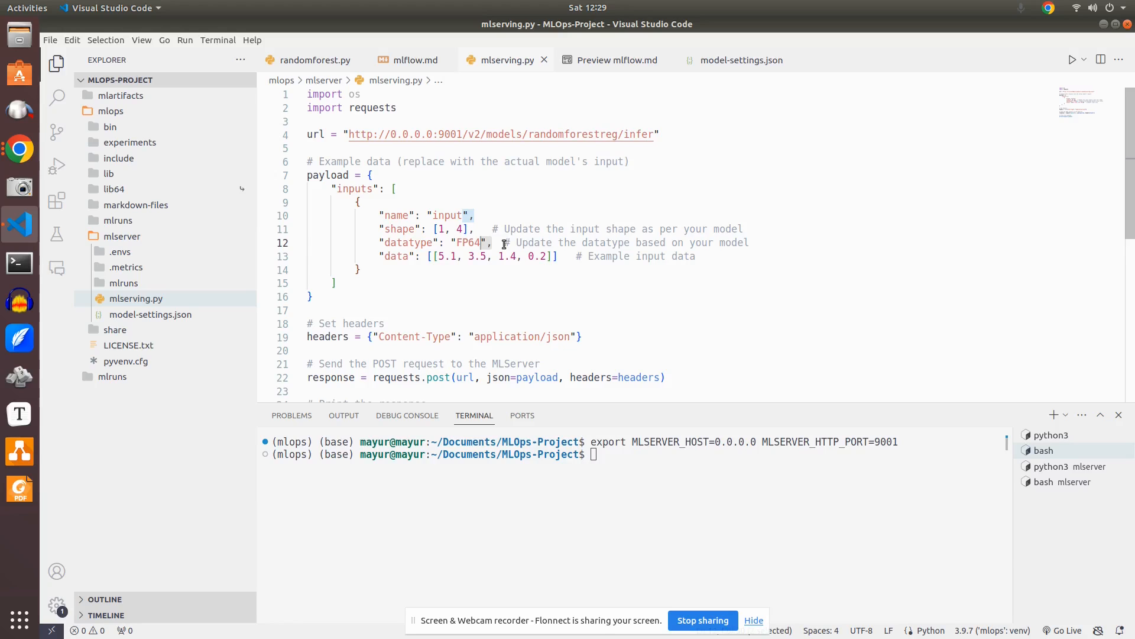
{"action": "mouse_move", "coordinate": [943, 451]}
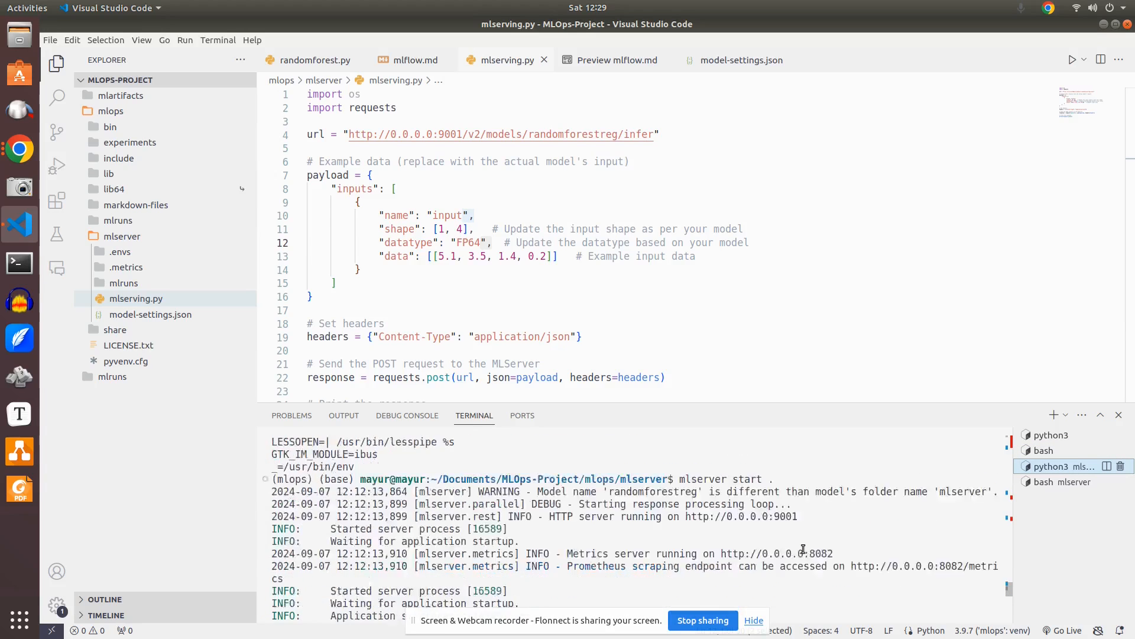
Scroll the server log to the line showing HTTP running on 0.0.0.0:9001.
{"action": "scroll", "scroll_direction": "down", "scroll_amount": 3}
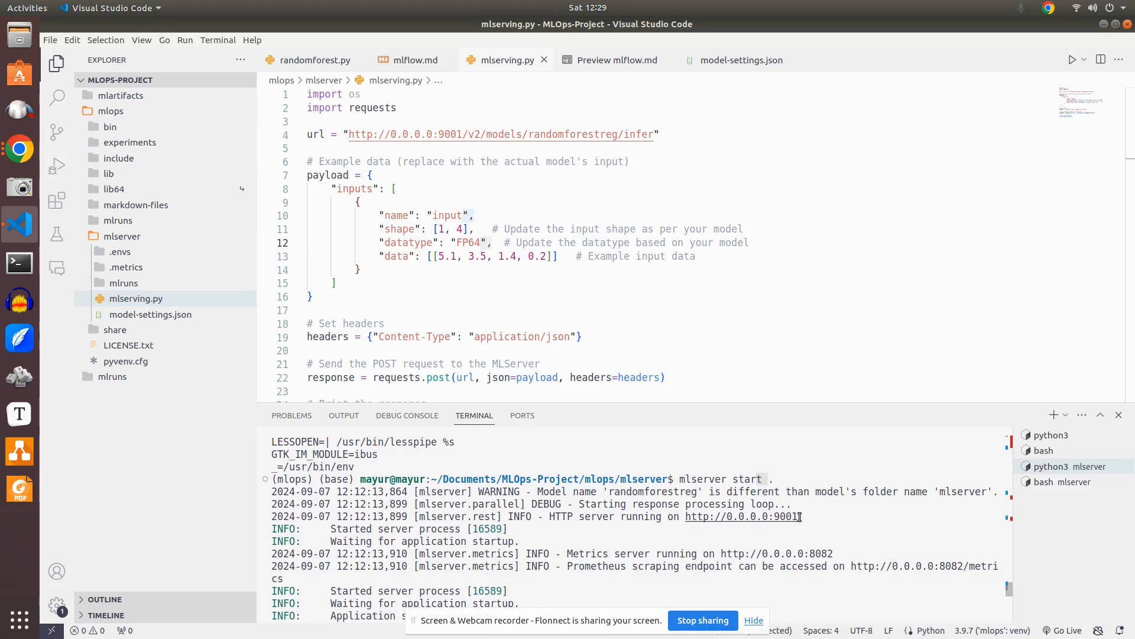
{"action": "mouse_move", "coordinate": [1068, 509]}
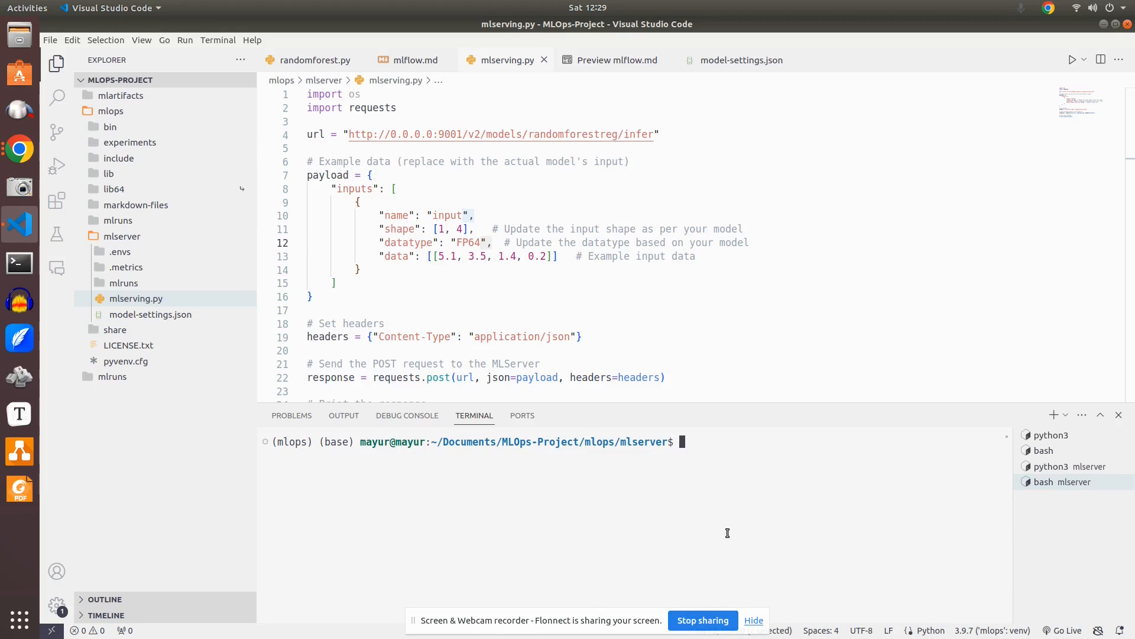
Run python3 mlserving.py and get a randomforestreg prediction of about 68.50.
{"action": "type", "text": "python3 mlserving.py"}
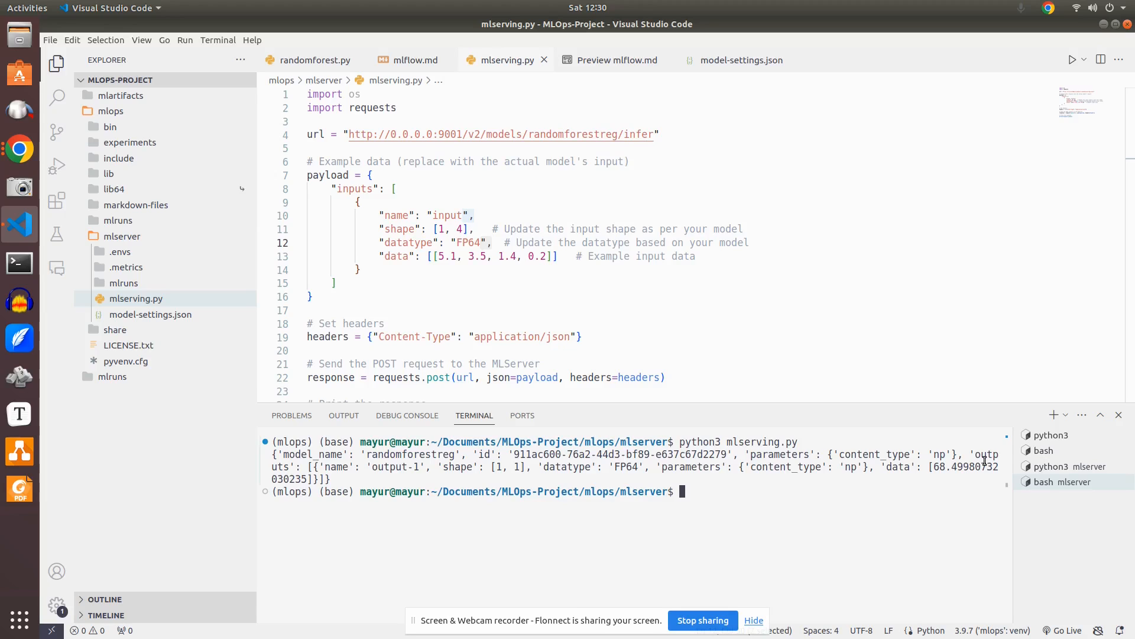
{"action": "mouse_move", "coordinate": [819, 579]}
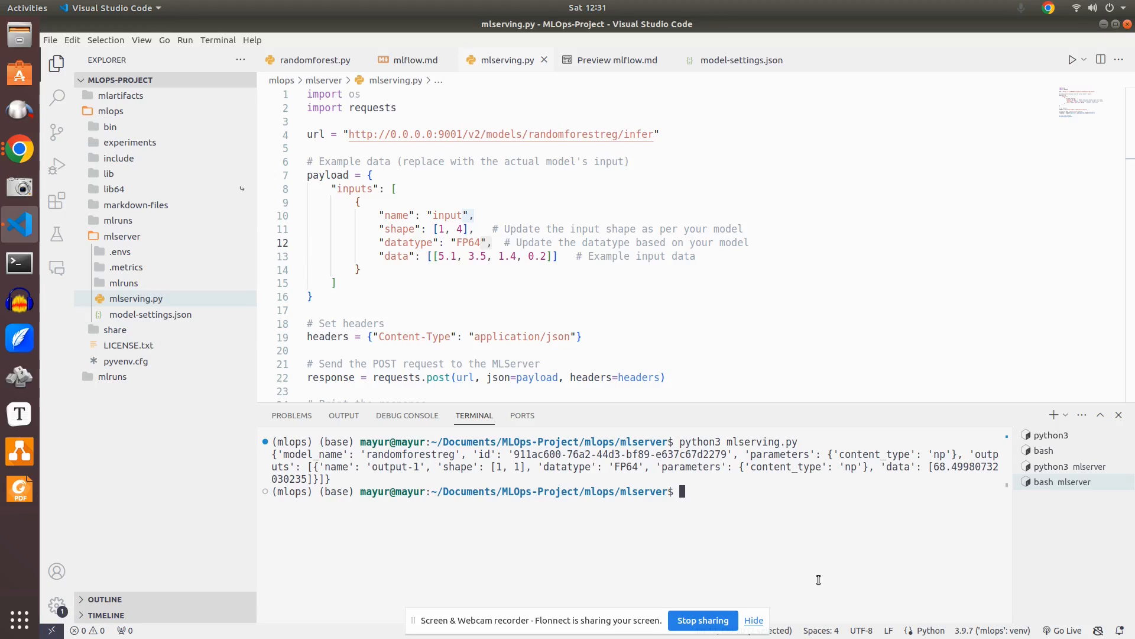